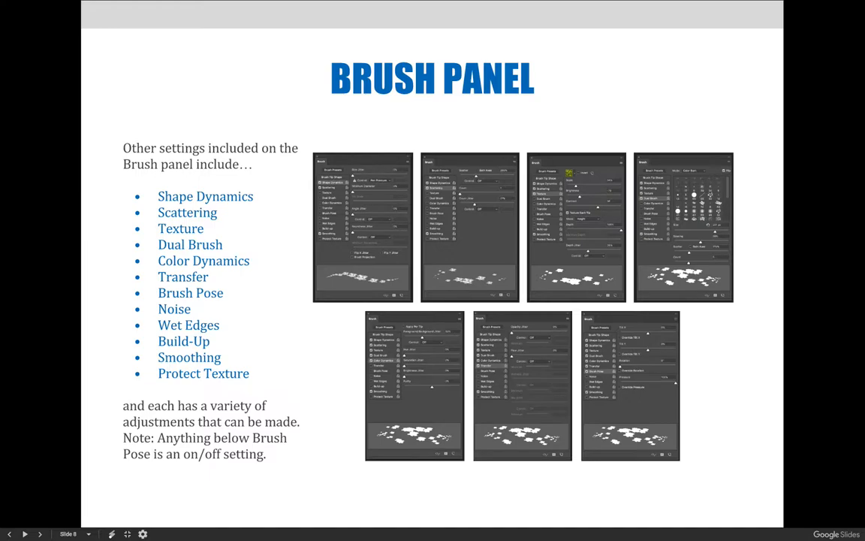
Step: Advance the Google Slides slideshow from slide 8 to slide 9, Brush Presets Panel
{"action": "left_click", "coordinate": [40, 533]}
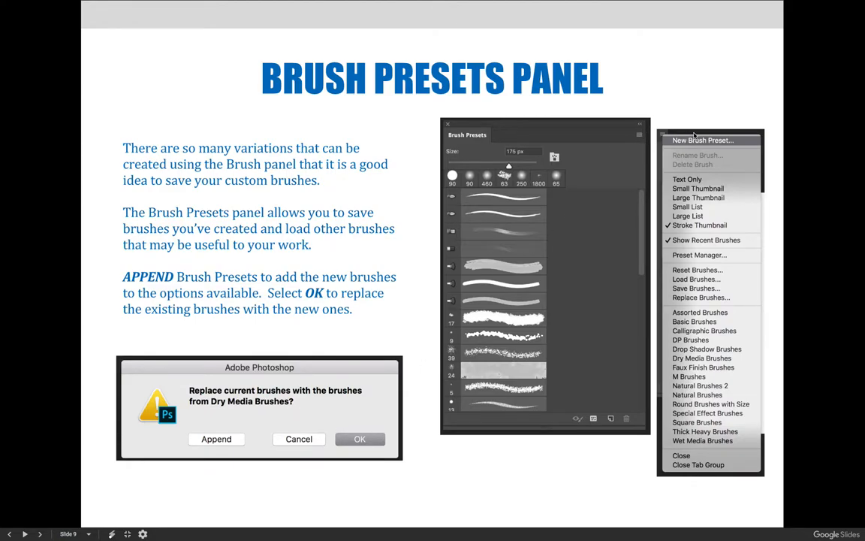
{"action": "mouse_move", "coordinate": [717, 396]}
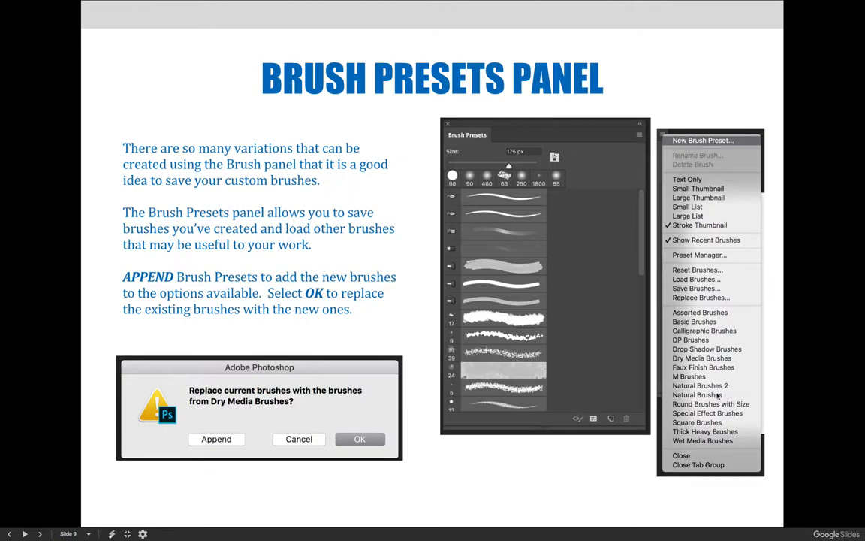
{"action": "mouse_move", "coordinate": [718, 376]}
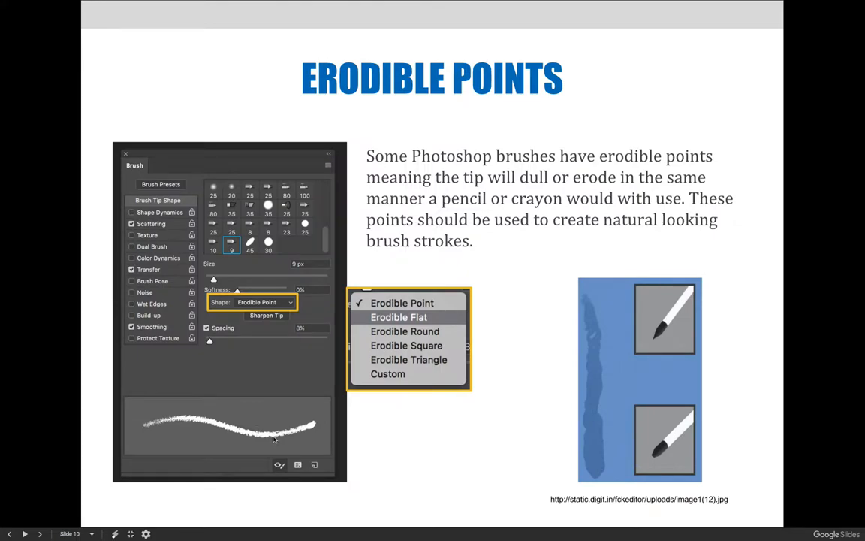
{"action": "mouse_move", "coordinate": [399, 438]}
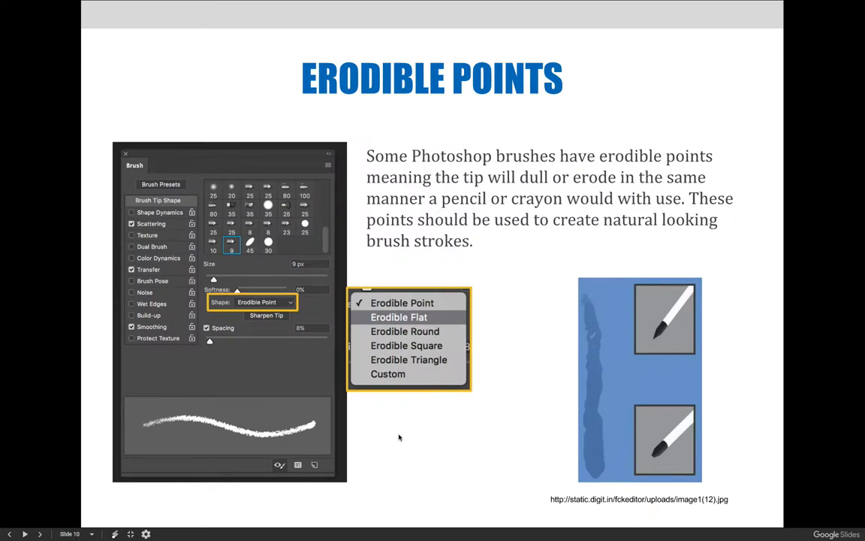
{"action": "mouse_move", "coordinate": [400, 438]}
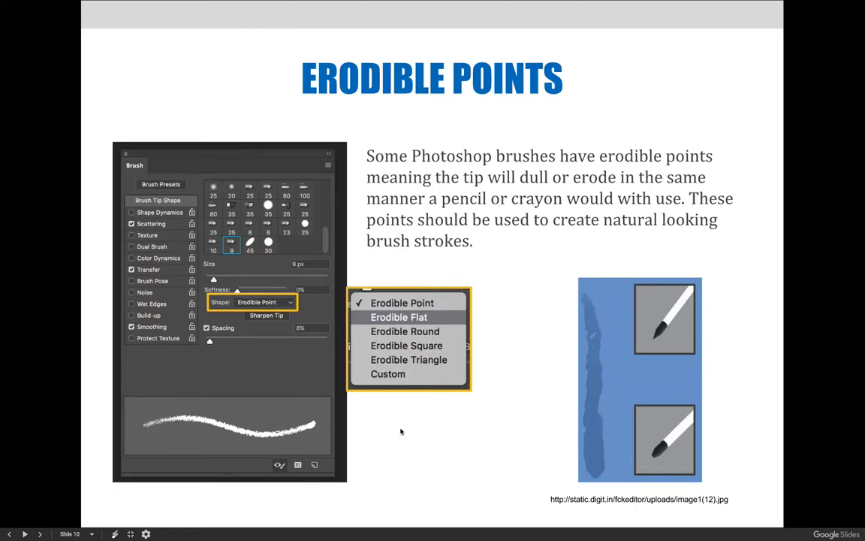
Step: Exit the Google Slides presentation to reveal the blank Photoshop document
{"action": "left_click", "coordinate": [531, 527]}
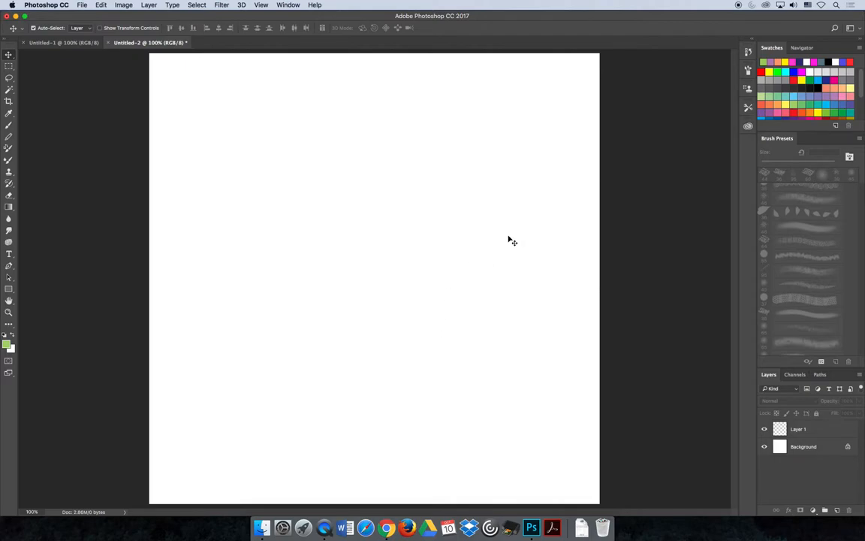
{"action": "mouse_move", "coordinate": [754, 246]}
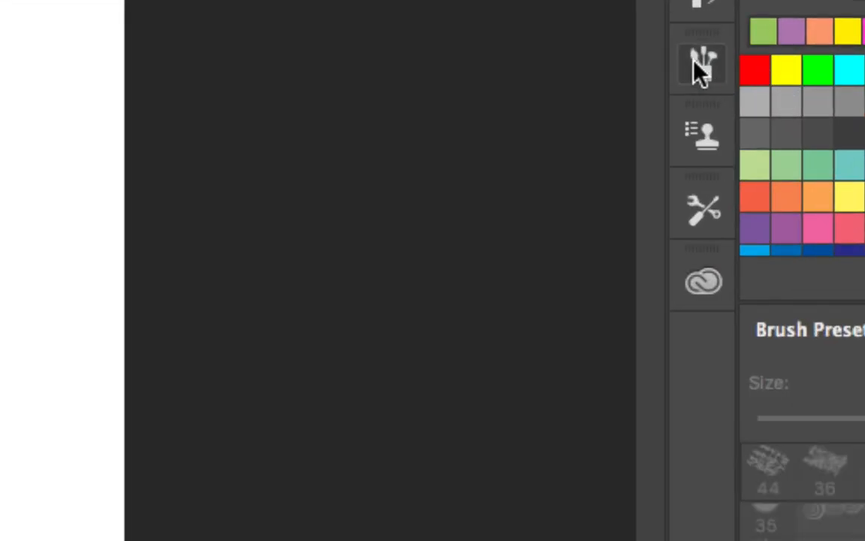
Step: Show the Brush panel via Window > Brush and float it near the canvas's right edge
{"action": "left_click", "coordinate": [701, 64]}
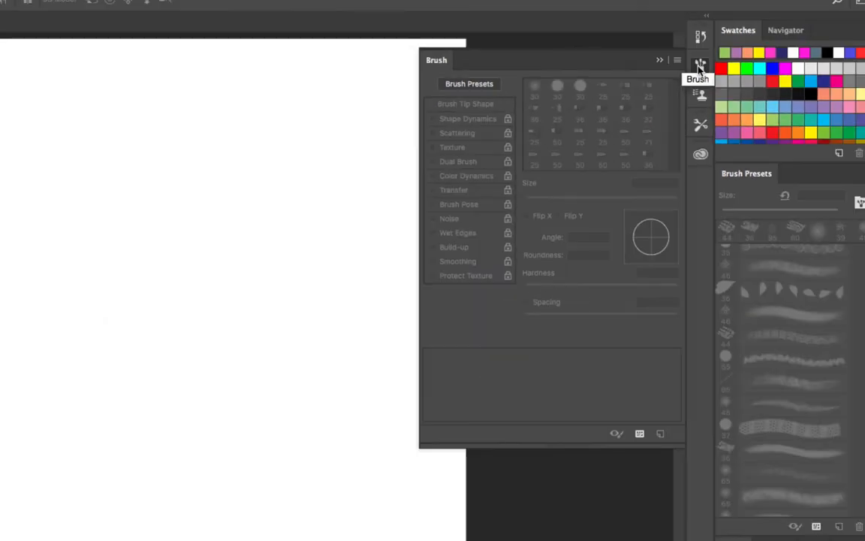
{"action": "left_click", "coordinate": [288, 6]}
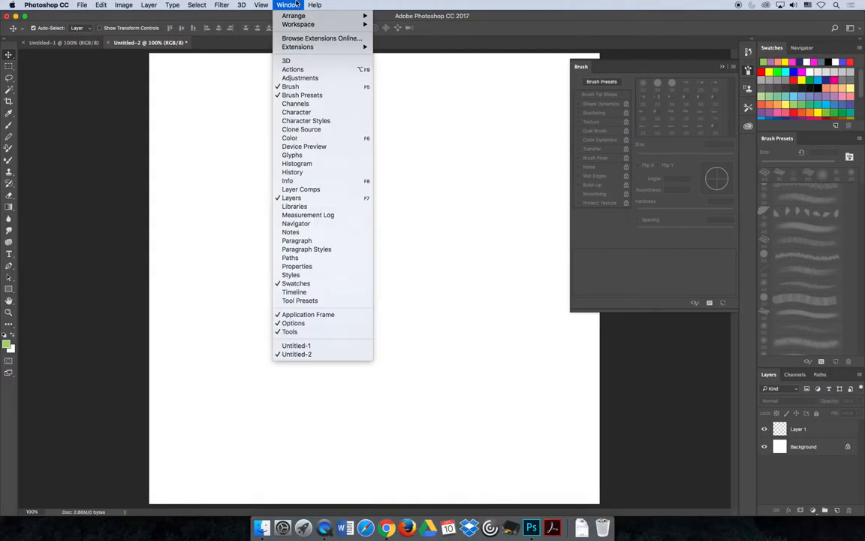
{"action": "mouse_move", "coordinate": [290, 86]}
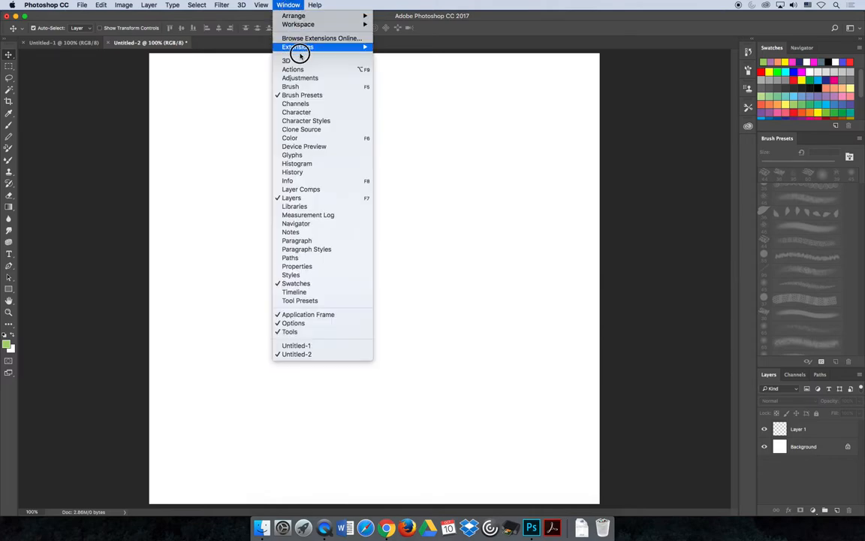
{"action": "left_click", "coordinate": [290, 86]}
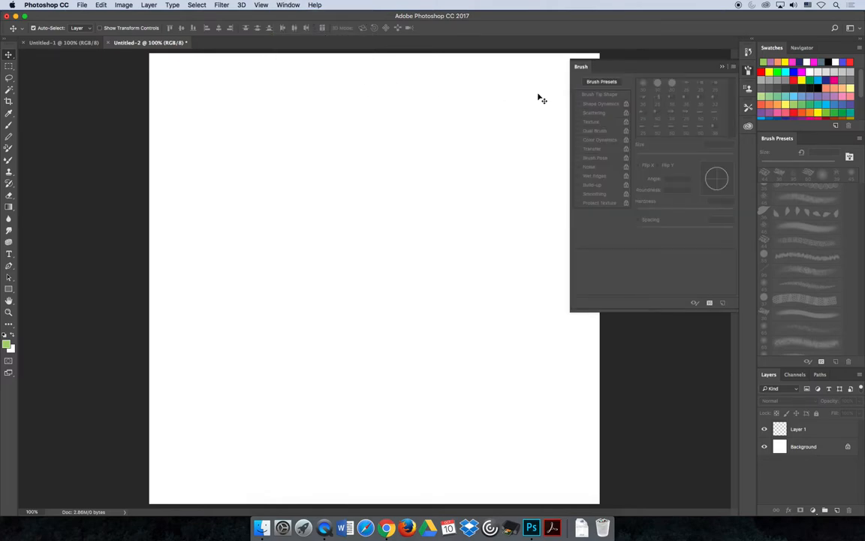
{"action": "left_click_drag", "start_coordinate": [581, 66], "coordinate": [419, 192]}
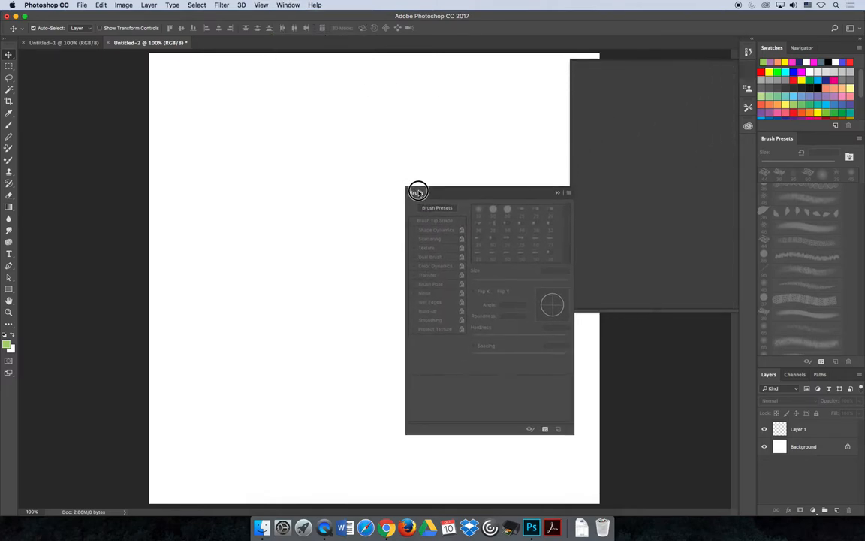
{"action": "left_click_drag", "start_coordinate": [419, 191], "coordinate": [530, 182]}
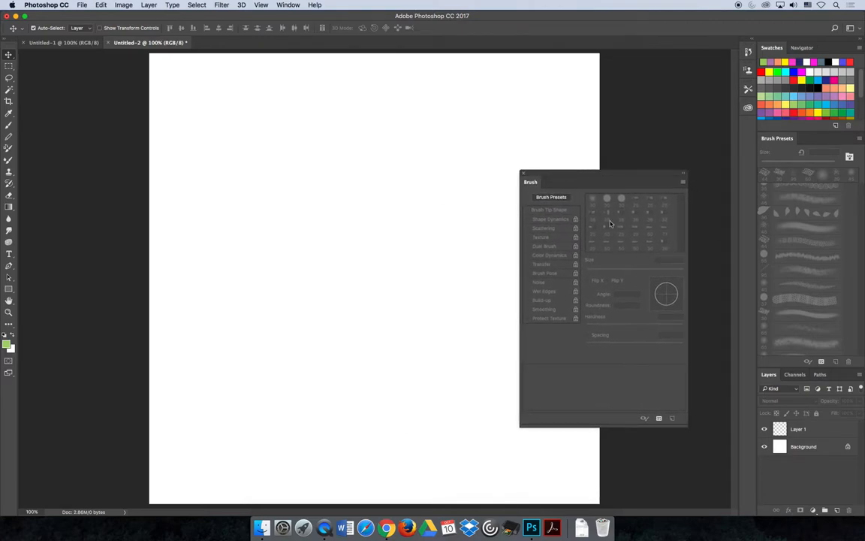
{"action": "mouse_move", "coordinate": [334, 249]}
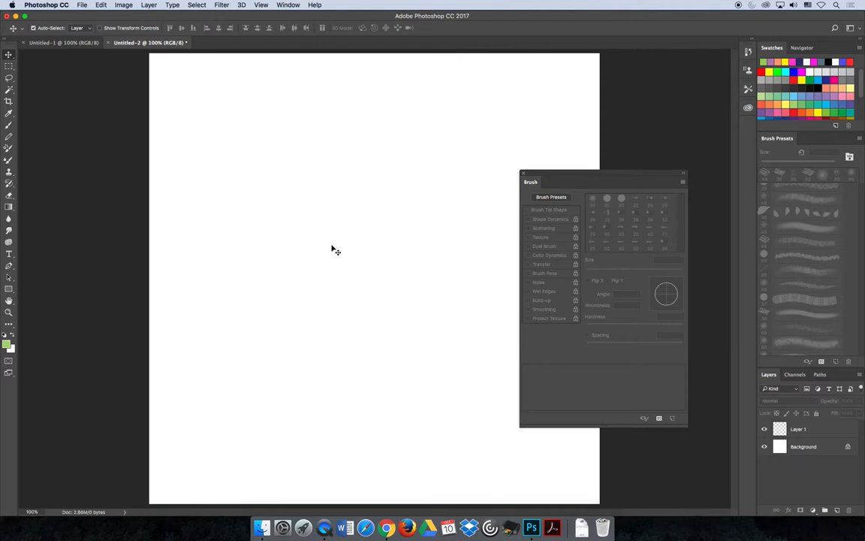
{"action": "mouse_move", "coordinate": [356, 254]}
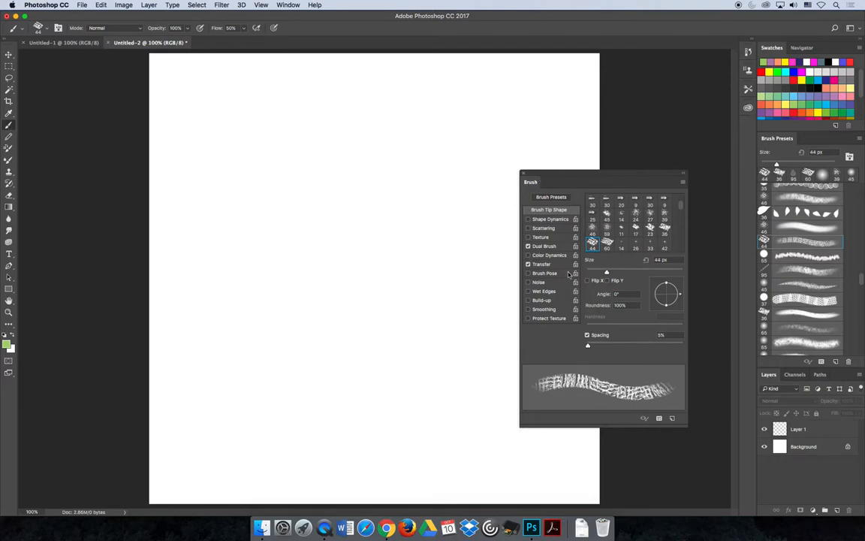
{"action": "mouse_move", "coordinate": [555, 343]}
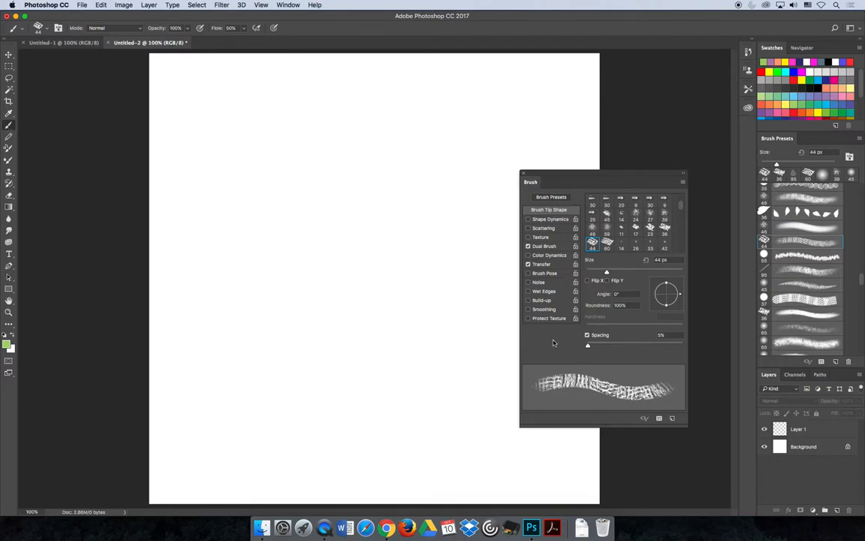
{"action": "mouse_move", "coordinate": [559, 341]}
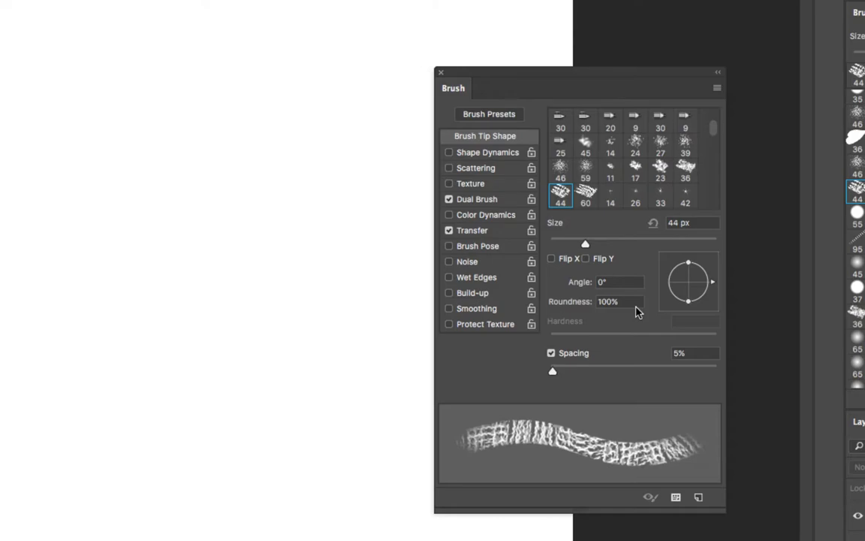
{"action": "mouse_move", "coordinate": [587, 250]}
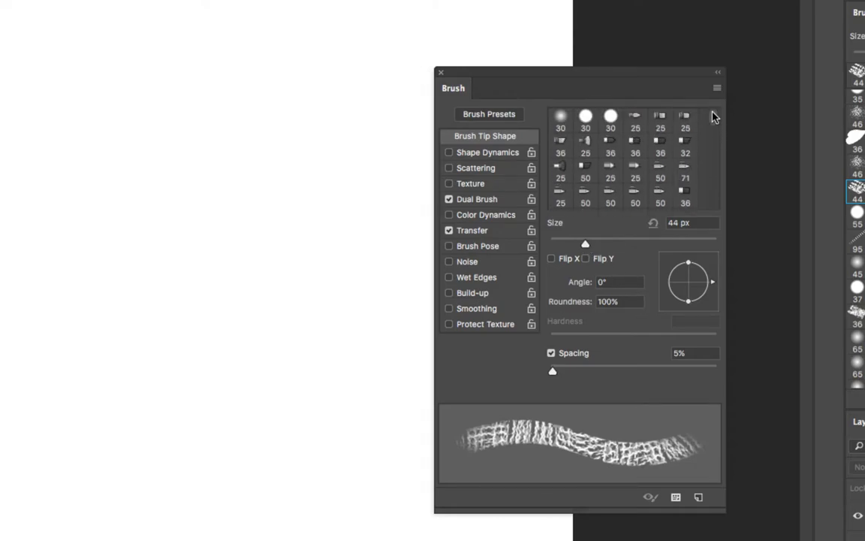
Step: Try a hard round tip at 114 px, then size an Erodible Round tip to 45 px
{"action": "left_click", "coordinate": [610, 117]}
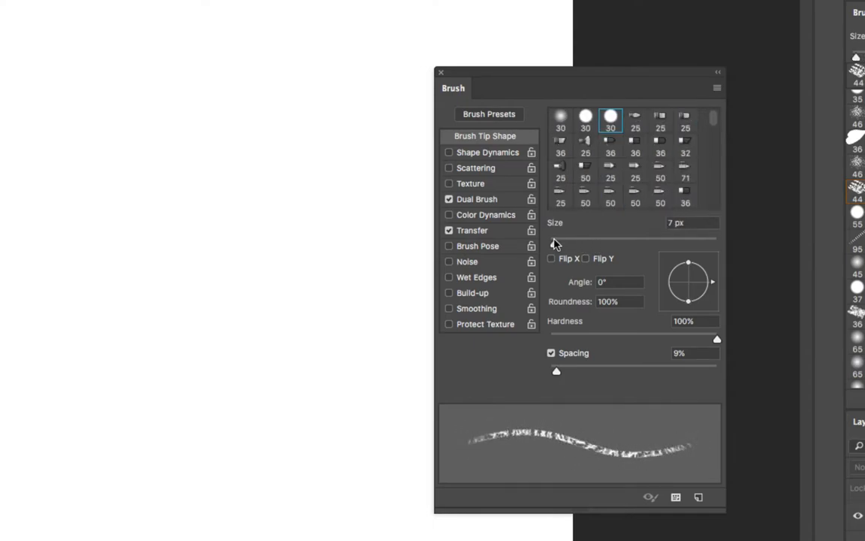
{"action": "left_click_drag", "start_coordinate": [557, 244], "coordinate": [640, 245]}
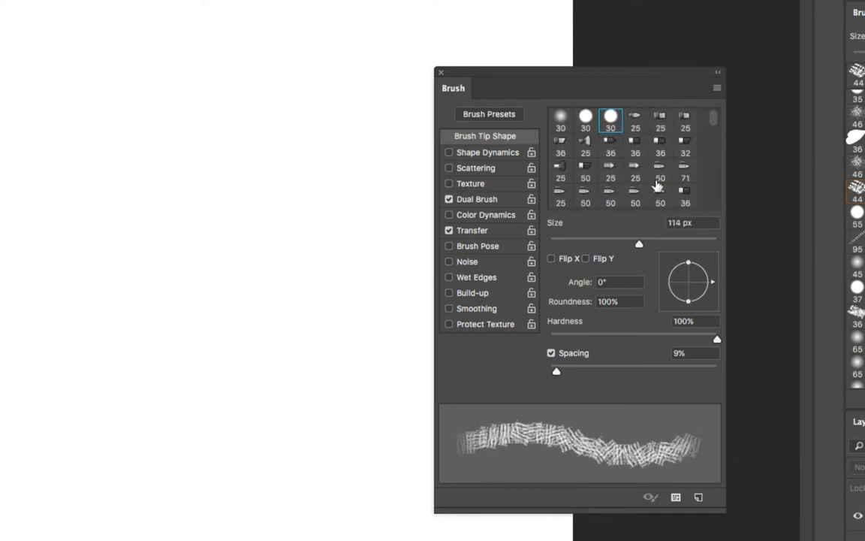
{"action": "left_click", "coordinate": [636, 166]}
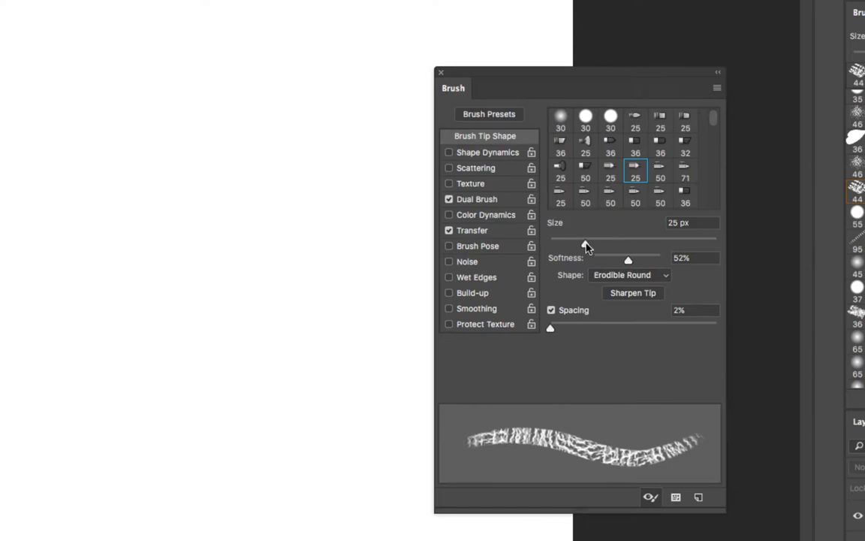
{"action": "left_click_drag", "start_coordinate": [588, 238], "coordinate": [614, 238]}
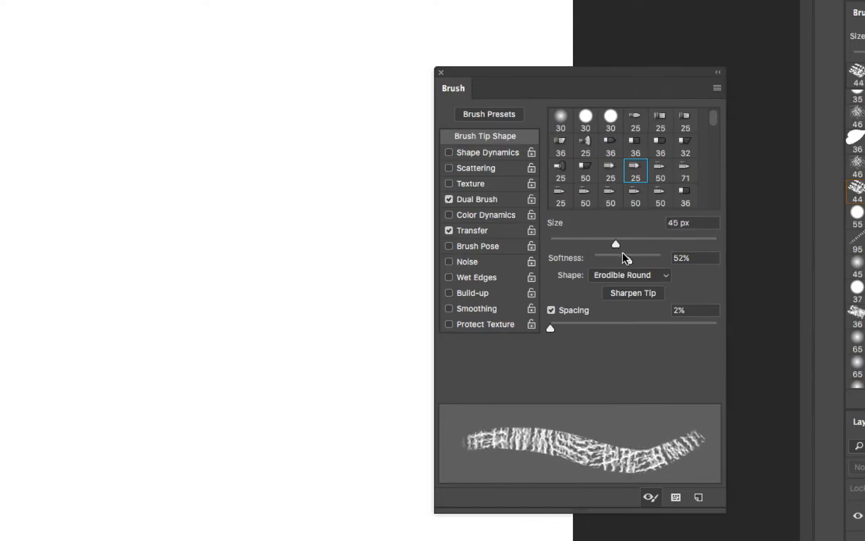
Step: Turn off Dual Brush and Transfer and raise the erodible tip's softness to 100%
{"action": "left_click", "coordinate": [449, 199]}
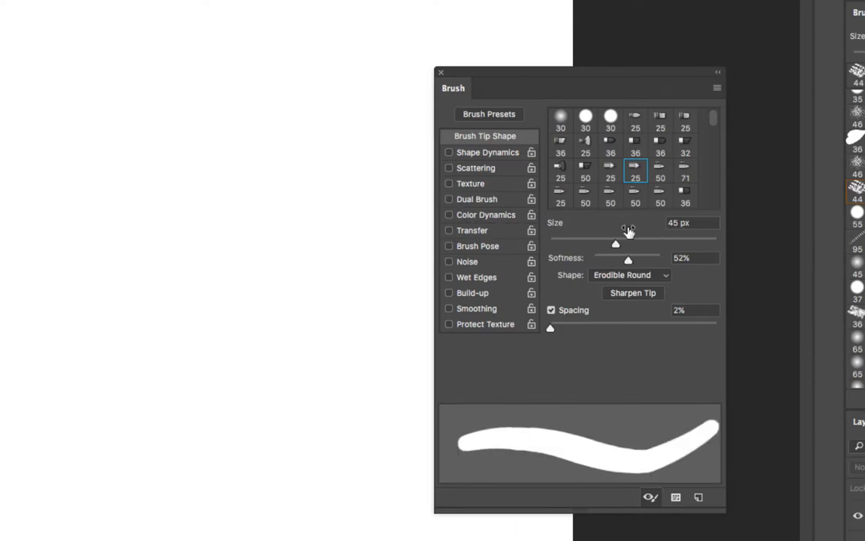
{"action": "mouse_move", "coordinate": [616, 243]}
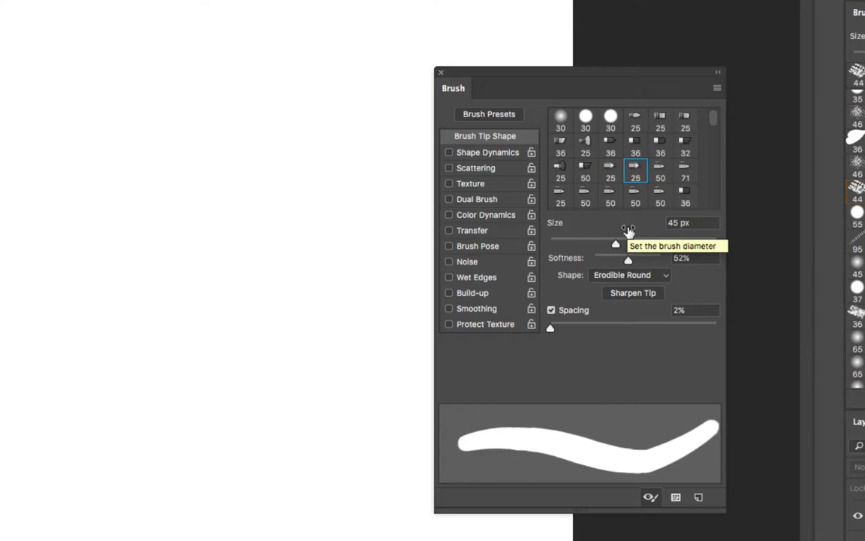
{"action": "mouse_move", "coordinate": [556, 270]}
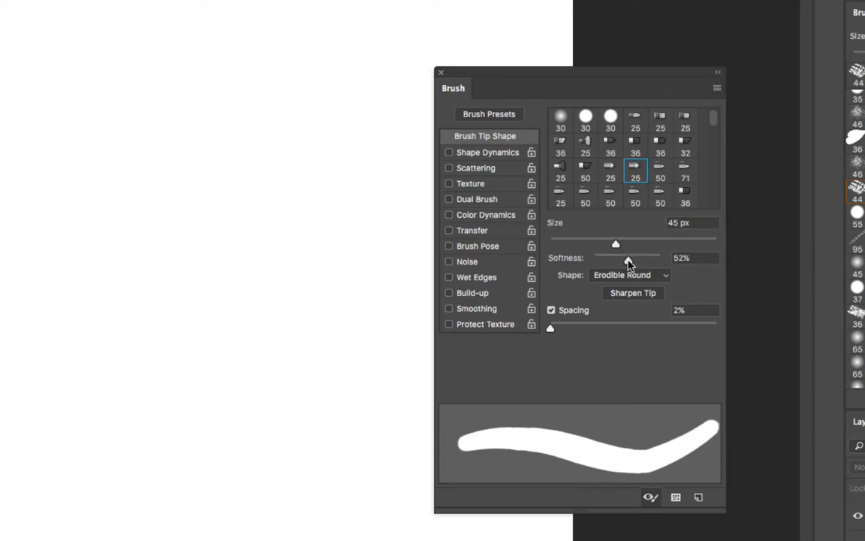
{"action": "mouse_move", "coordinate": [628, 260]}
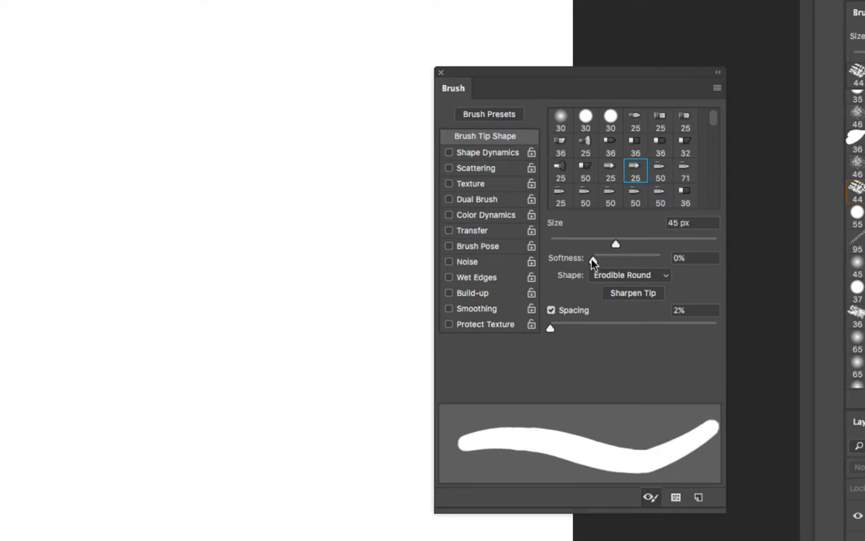
{"action": "left_click_drag", "start_coordinate": [595, 258], "coordinate": [659, 258]}
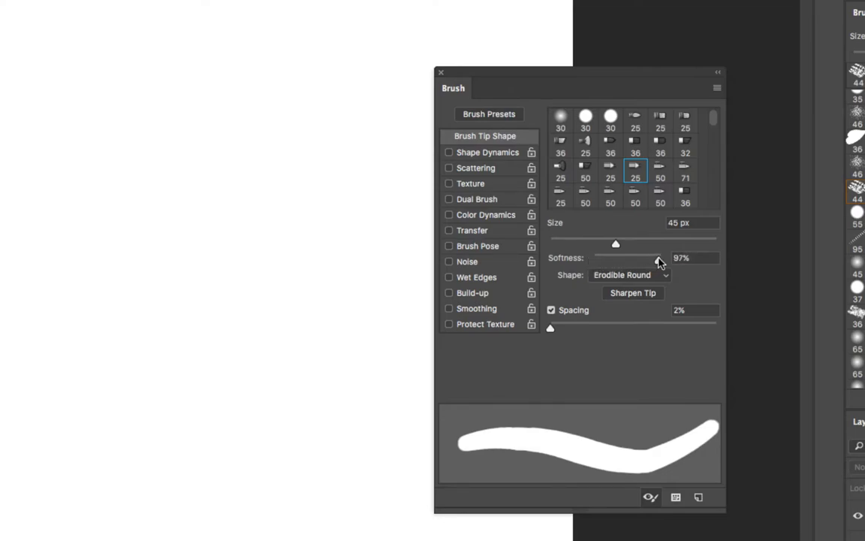
{"action": "left_click_drag", "start_coordinate": [659, 259], "coordinate": [664, 257]}
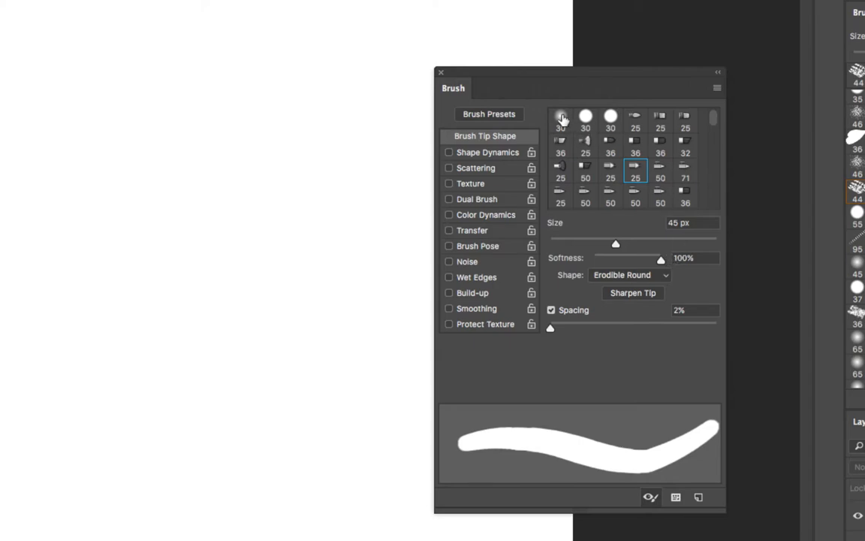
Step: Pick the soft round 30 px tip and settle its hardness at 45% after testing values
{"action": "left_click", "coordinate": [561, 120]}
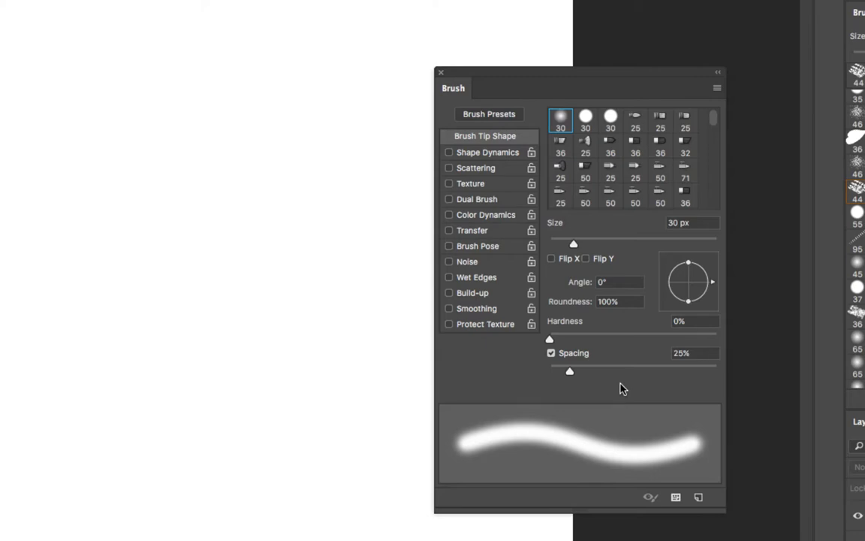
{"action": "mouse_move", "coordinate": [626, 382]}
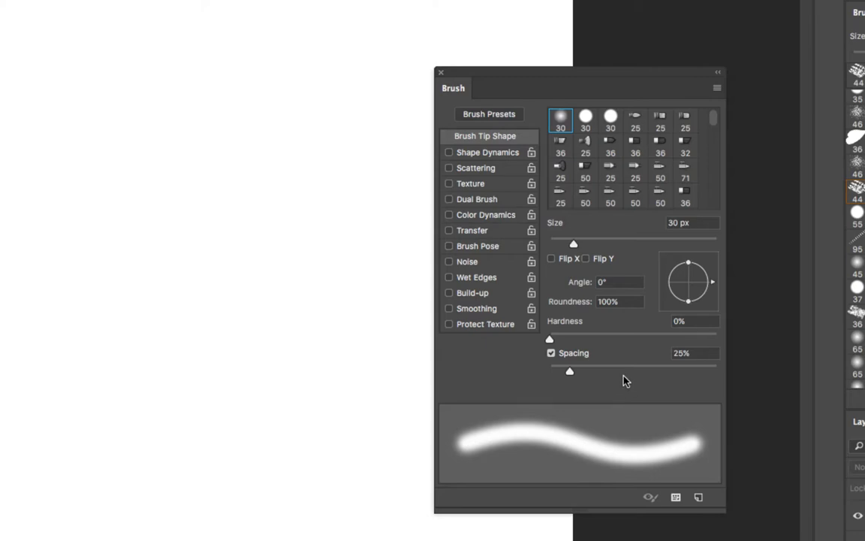
{"action": "mouse_move", "coordinate": [612, 392]}
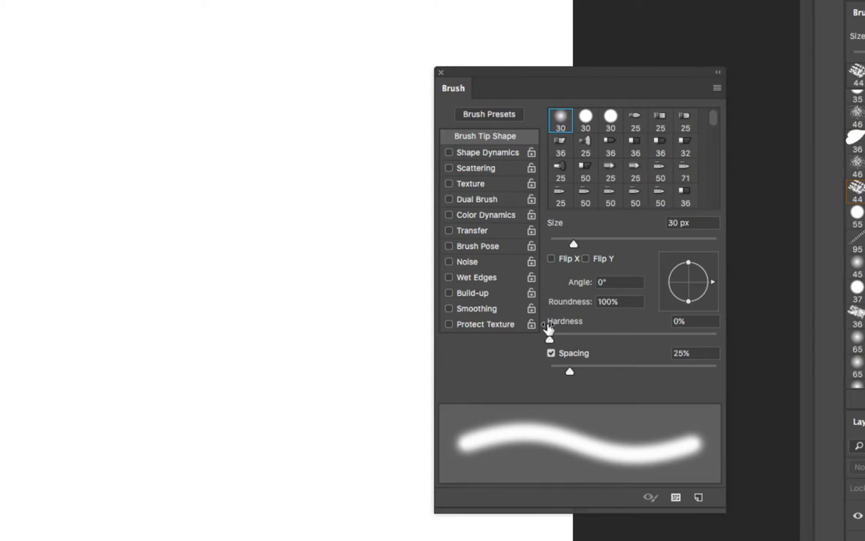
{"action": "left_click_drag", "start_coordinate": [573, 334], "coordinate": [714, 334]}
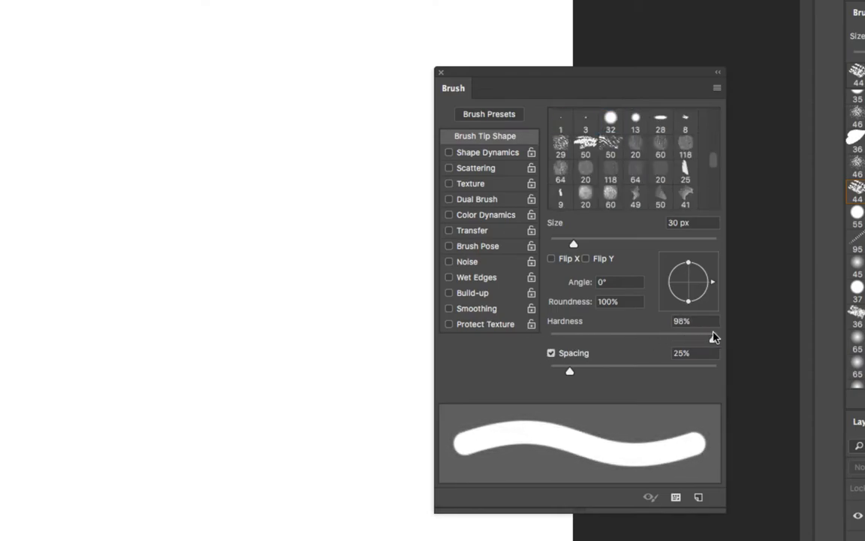
{"action": "left_click_drag", "start_coordinate": [695, 338], "coordinate": [646, 338]}
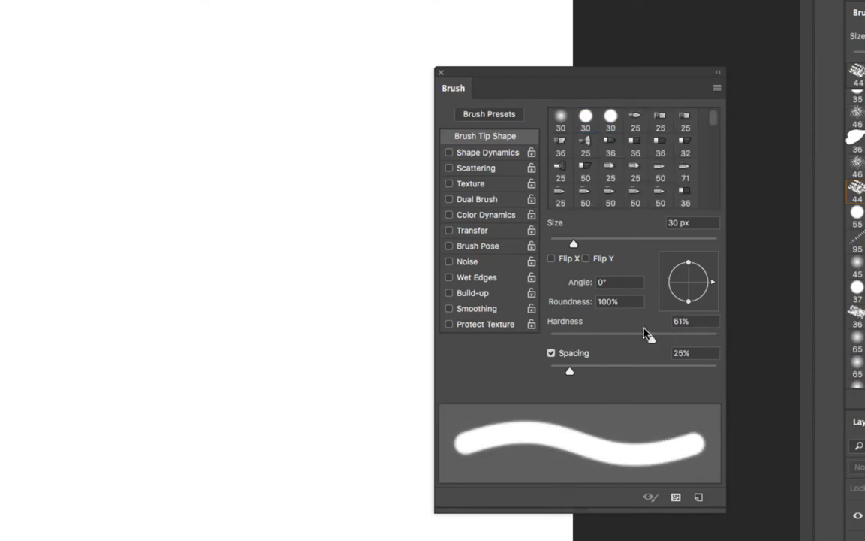
{"action": "left_click_drag", "start_coordinate": [647, 333], "coordinate": [718, 333]}
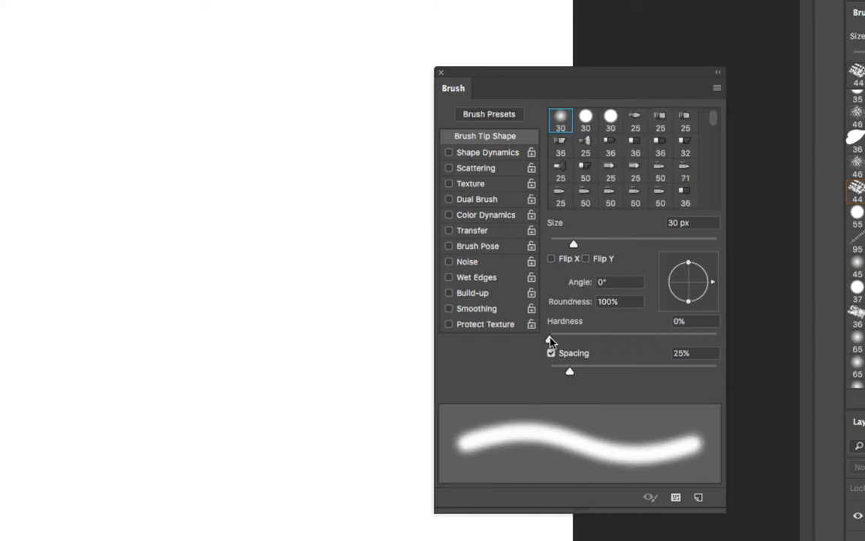
{"action": "left_click_drag", "start_coordinate": [574, 338], "coordinate": [625, 339]}
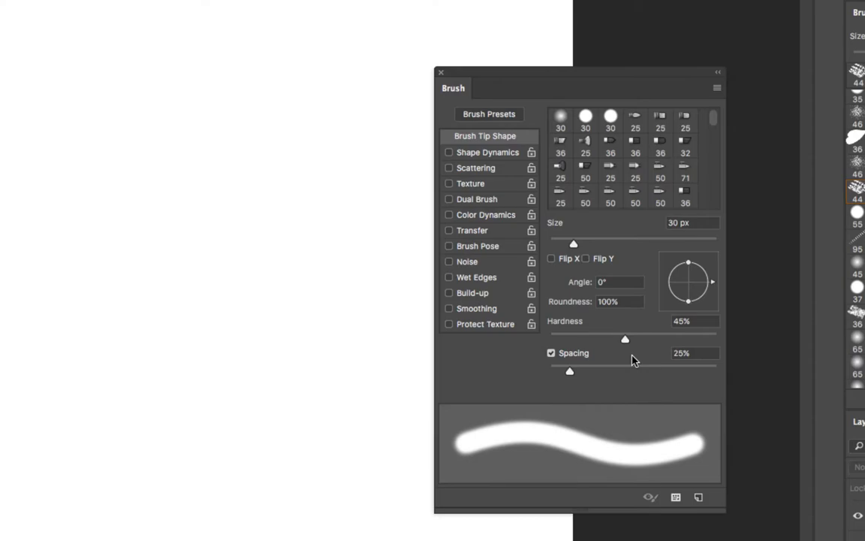
{"action": "mouse_move", "coordinate": [636, 367]}
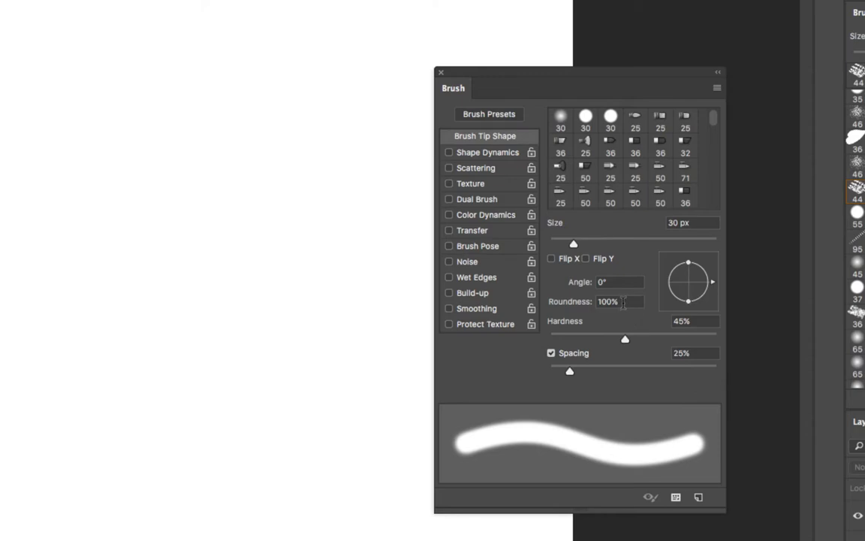
Step: Test roundness values 50 and 5, try Round Blunt bristle, then pick hard round 30 px
{"action": "triple_click", "coordinate": [618, 301]}
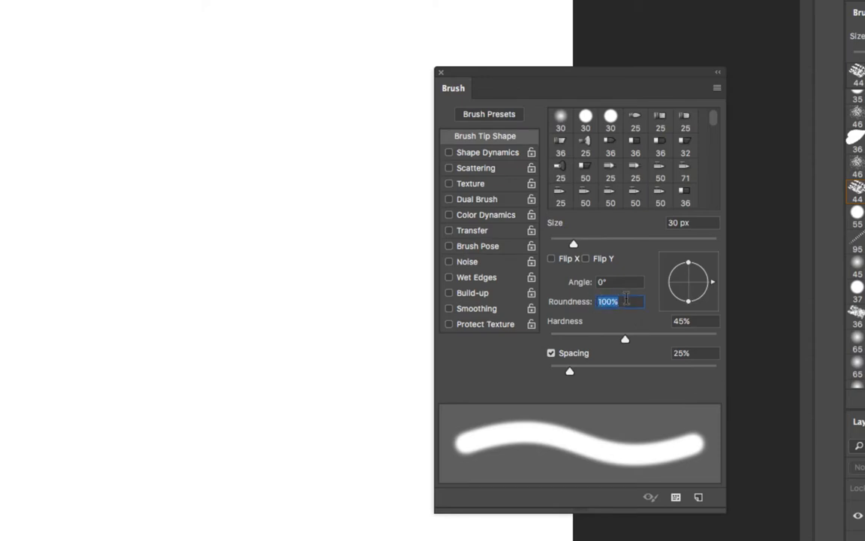
{"action": "type", "text": "50"}
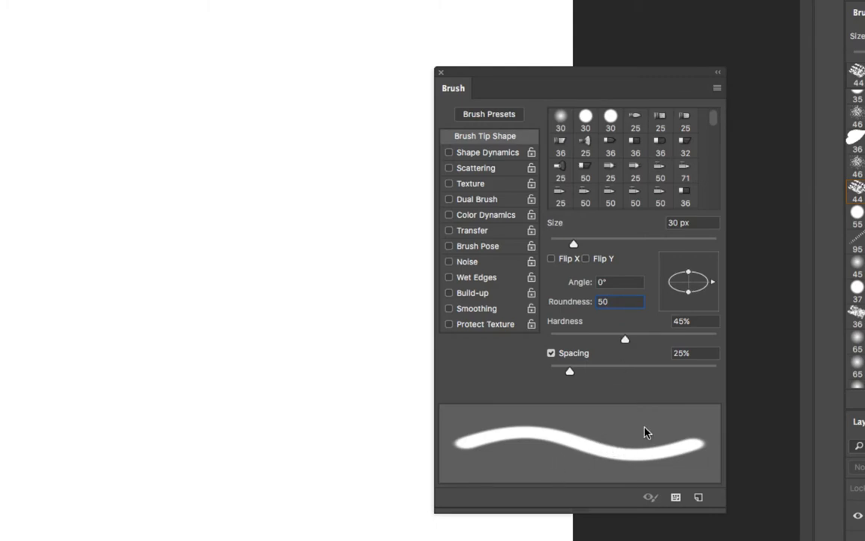
{"action": "mouse_move", "coordinate": [639, 437]}
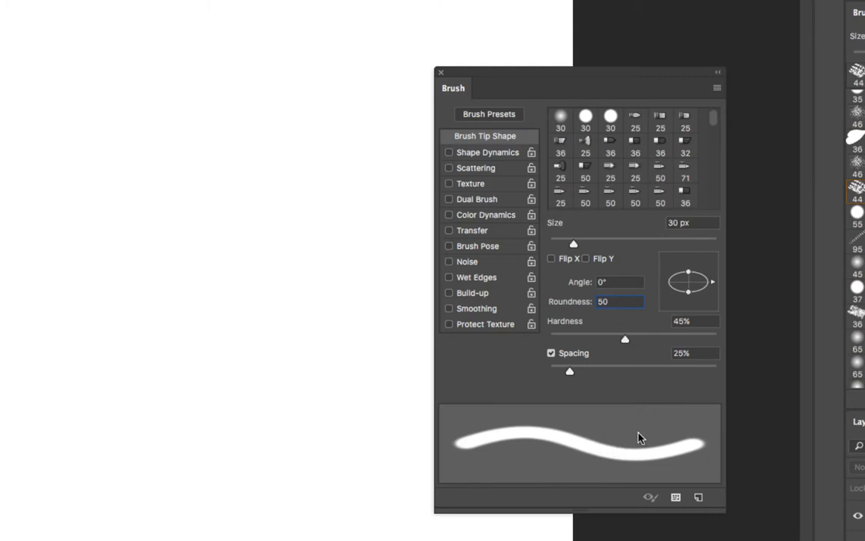
{"action": "left_click", "coordinate": [608, 302]}
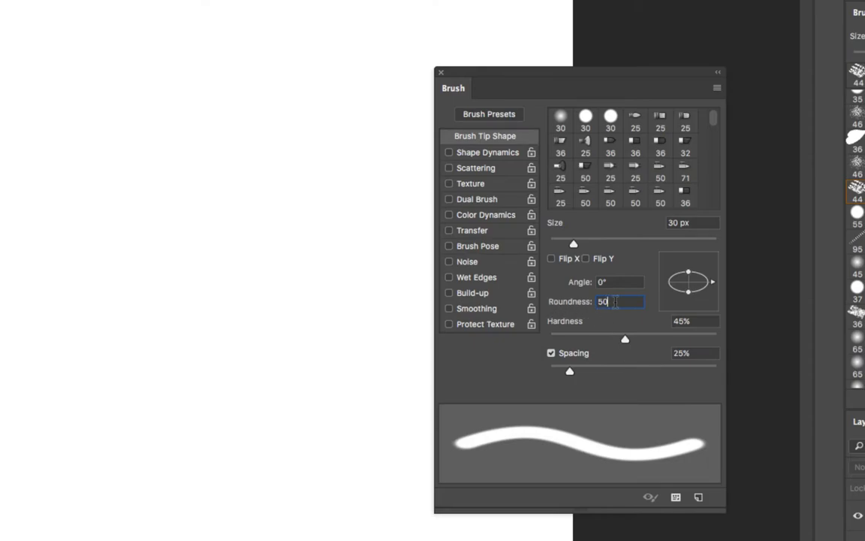
{"action": "mouse_move", "coordinate": [616, 301]}
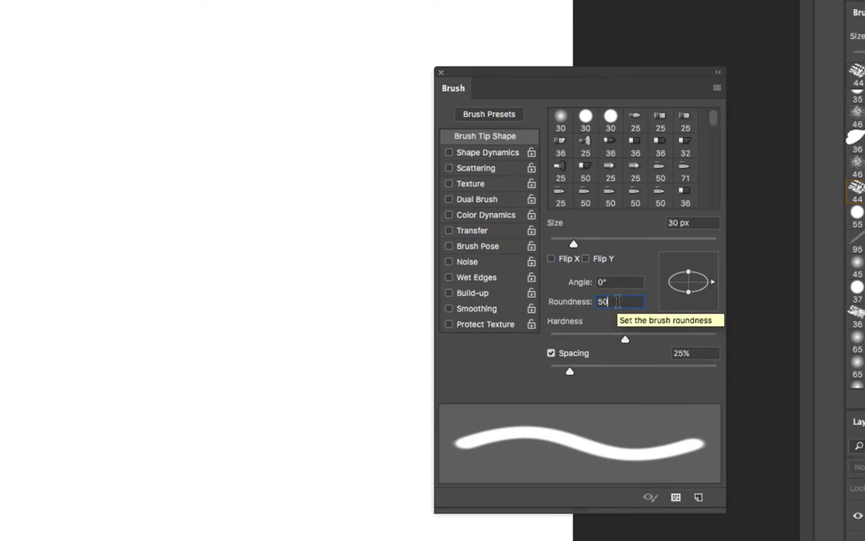
{"action": "type", "text": "100"}
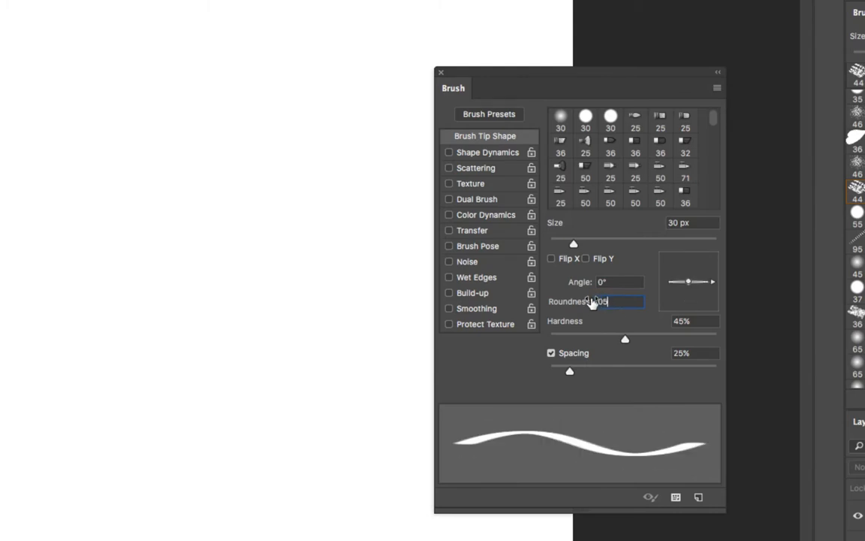
{"action": "type", "text": "5"}
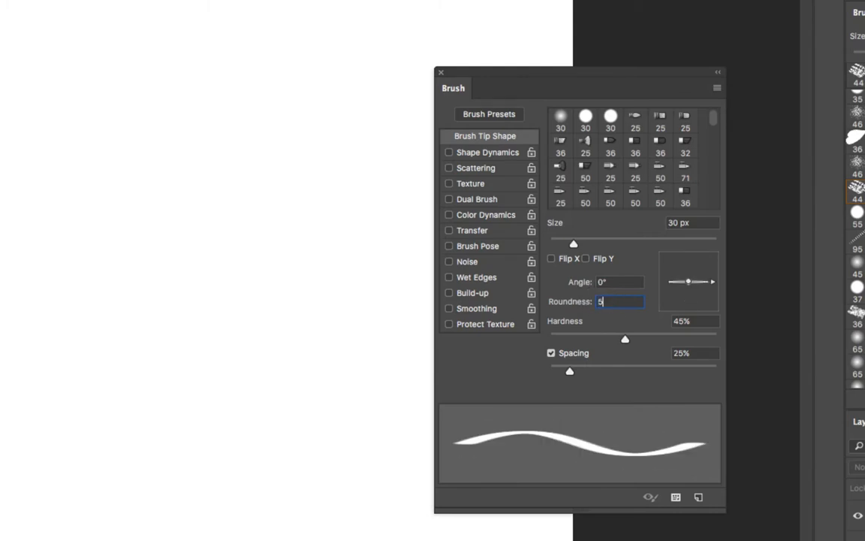
{"action": "type", "text": "0"}
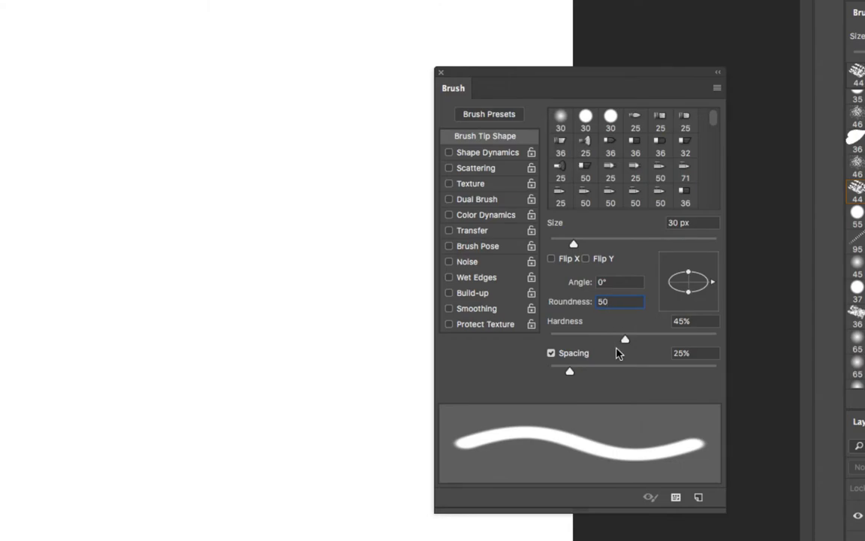
{"action": "left_click", "coordinate": [585, 144]}
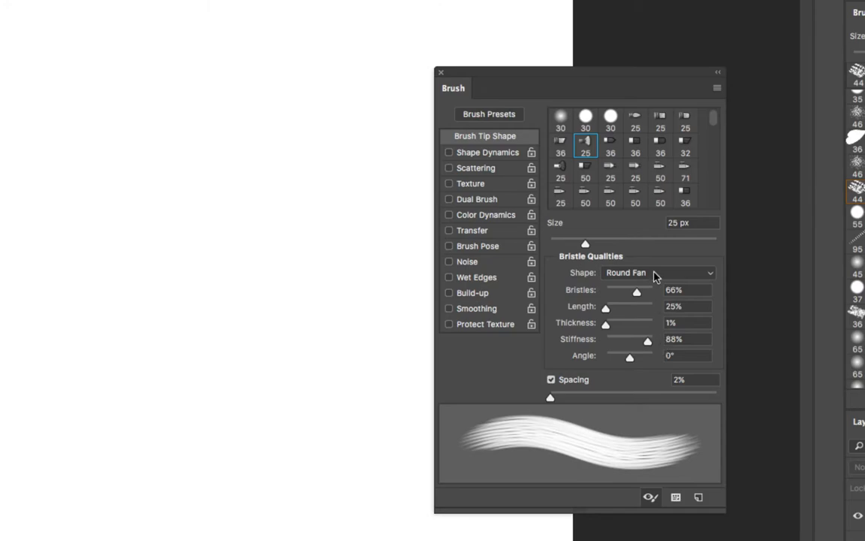
{"action": "left_click", "coordinate": [660, 121]}
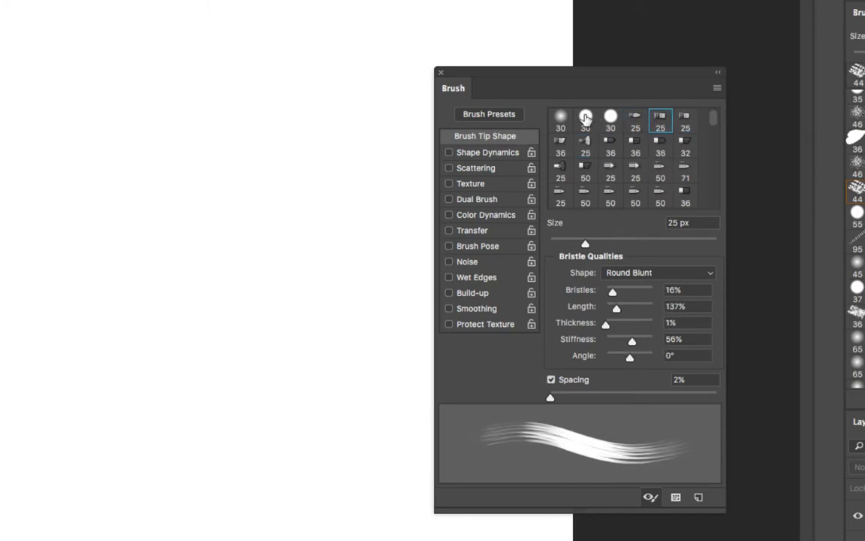
{"action": "left_click", "coordinate": [586, 116]}
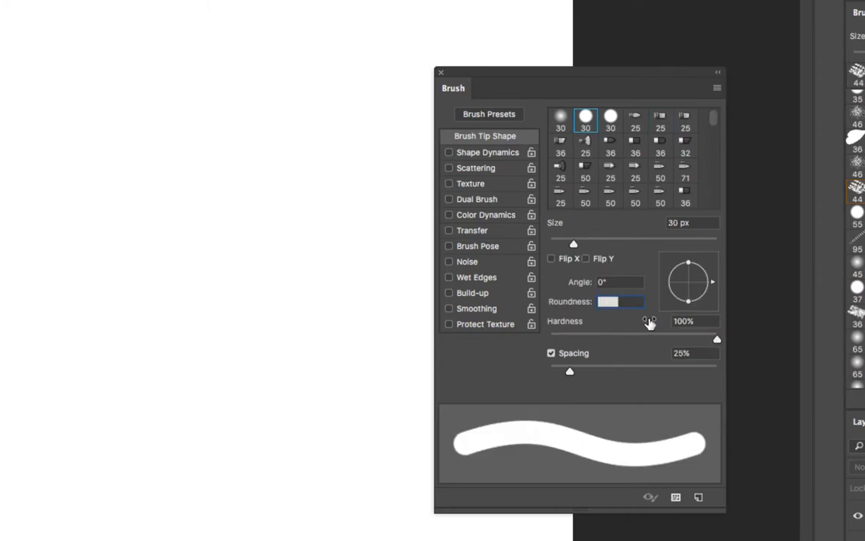
{"action": "mouse_move", "coordinate": [669, 365]}
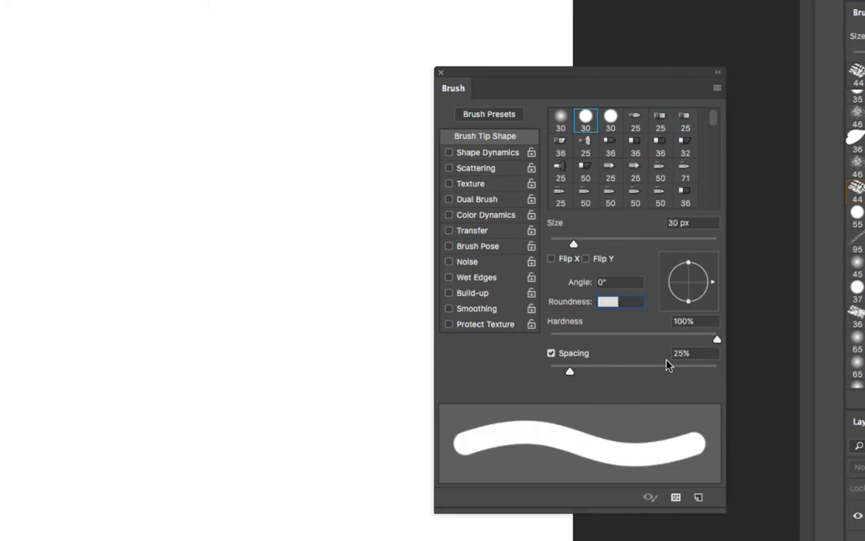
{"action": "mouse_move", "coordinate": [668, 366]}
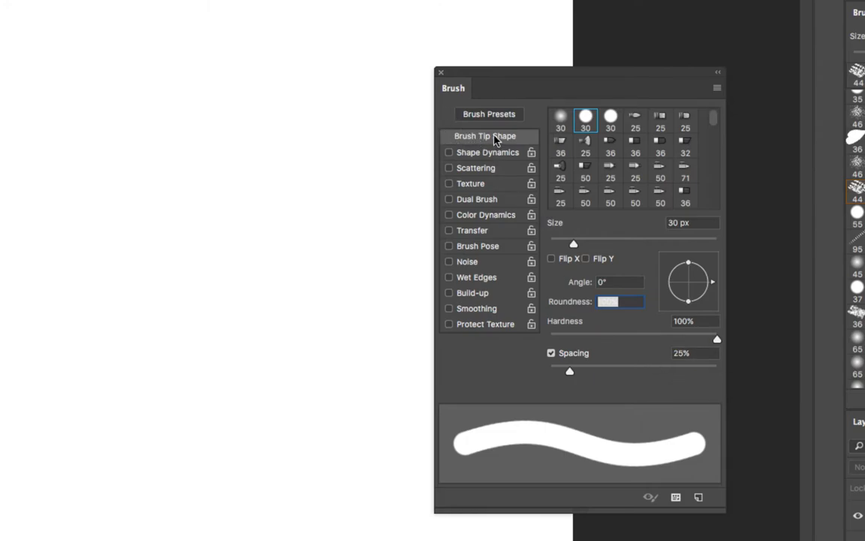
{"action": "mouse_move", "coordinate": [450, 142]}
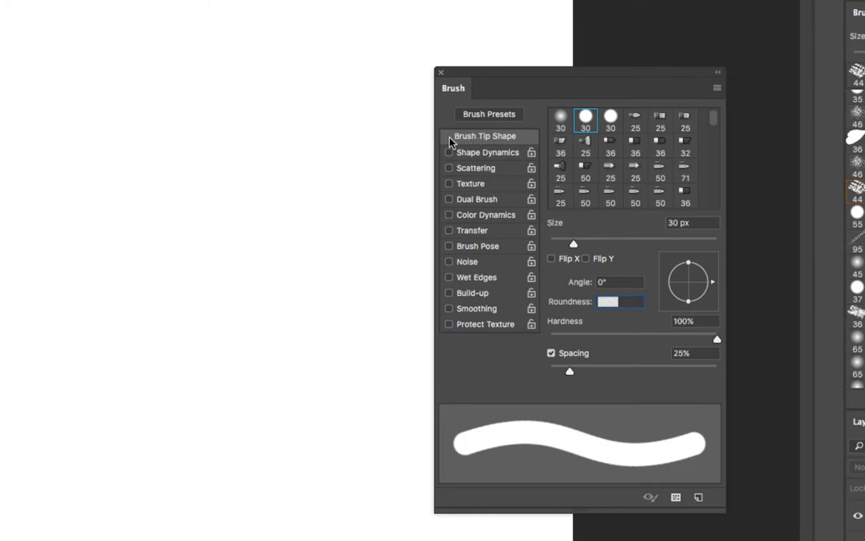
{"action": "mouse_move", "coordinate": [511, 142]}
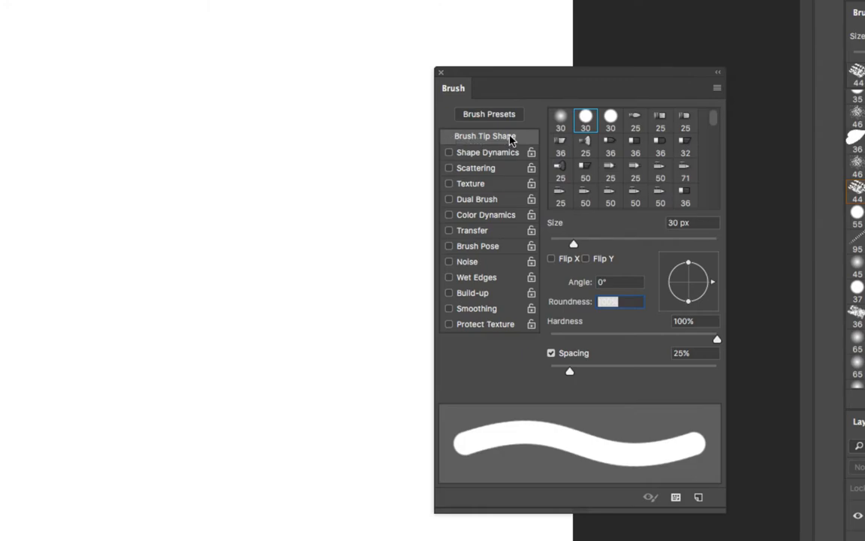
Step: Try Flat Fan and 50 px spatter tips, then choose the 74 px Scattered Maple Leaves tip
{"action": "left_click", "coordinate": [560, 166]}
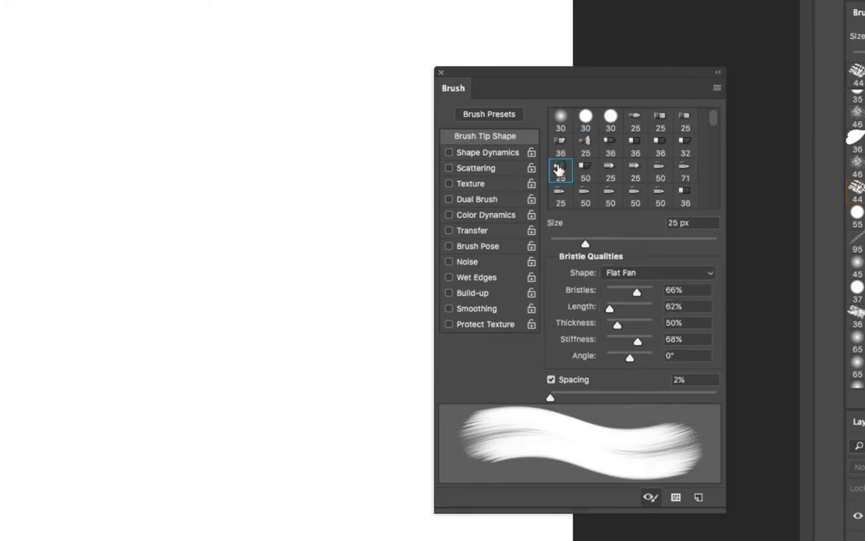
{"action": "left_click", "coordinate": [611, 194]}
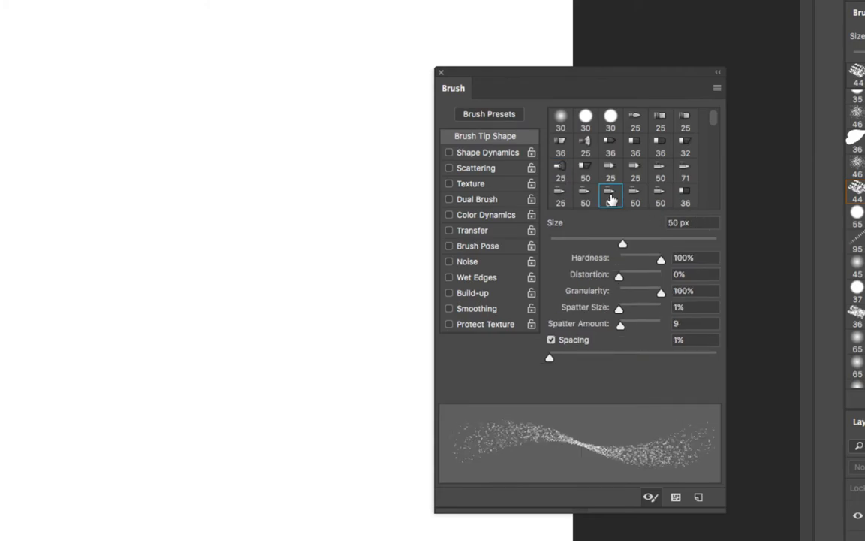
{"action": "scroll", "scroll_direction": "down", "scroll_amount": 3}
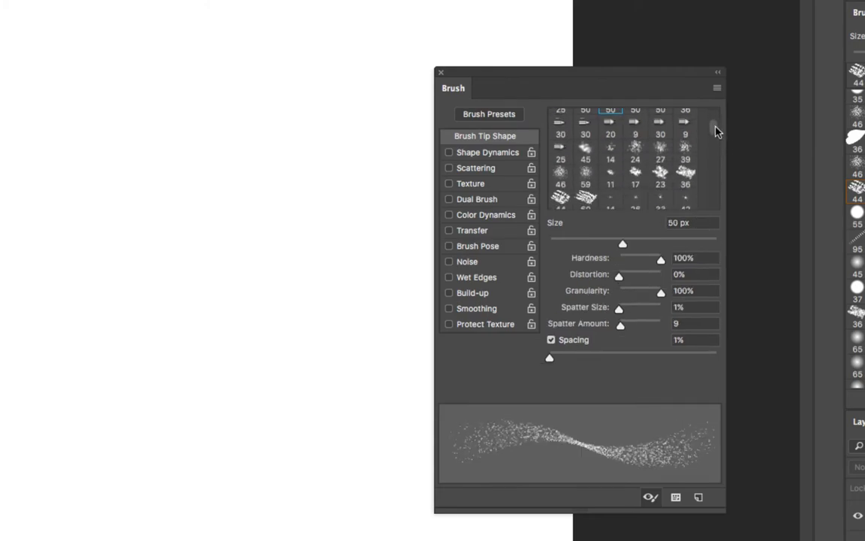
{"action": "scroll", "scroll_direction": "down", "scroll_amount": 3}
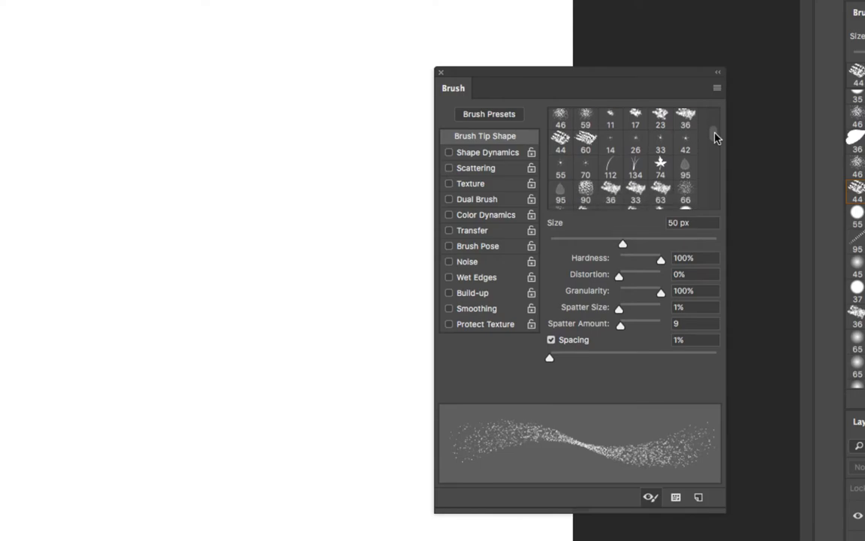
{"action": "left_click", "coordinate": [661, 165]}
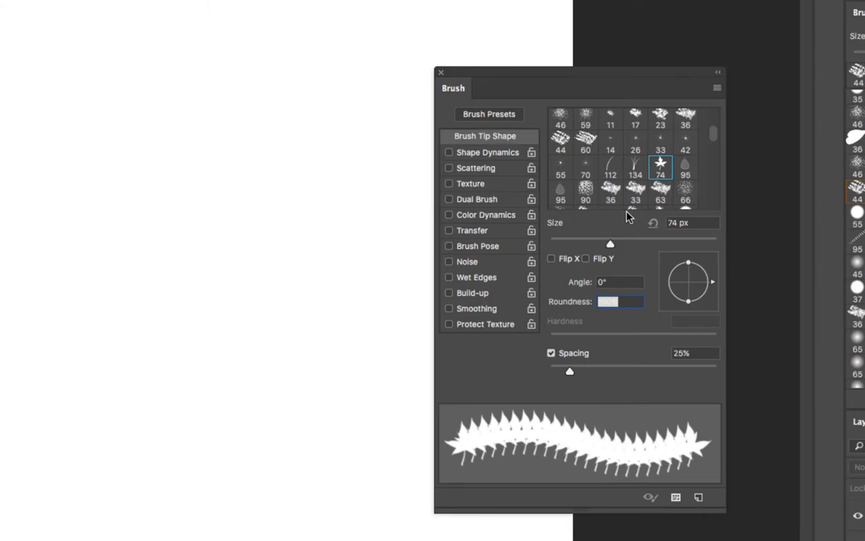
{"action": "mouse_move", "coordinate": [629, 219]}
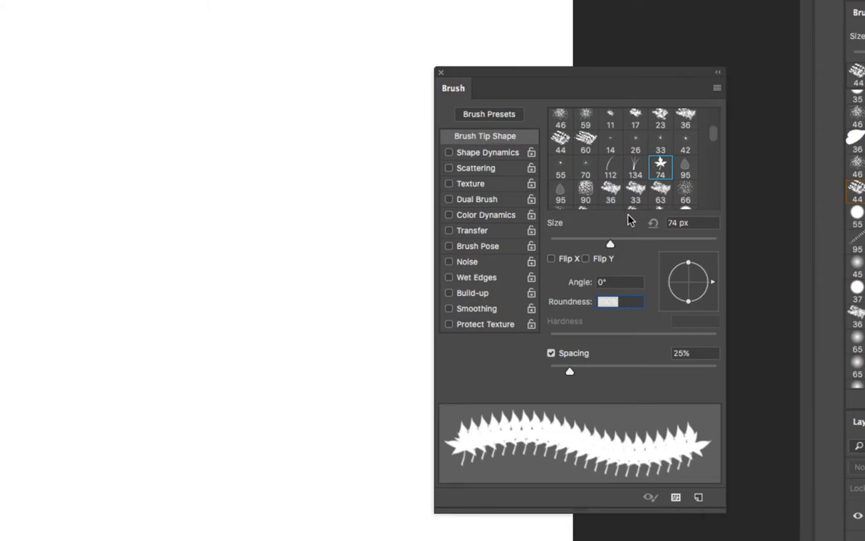
{"action": "mouse_move", "coordinate": [643, 248]}
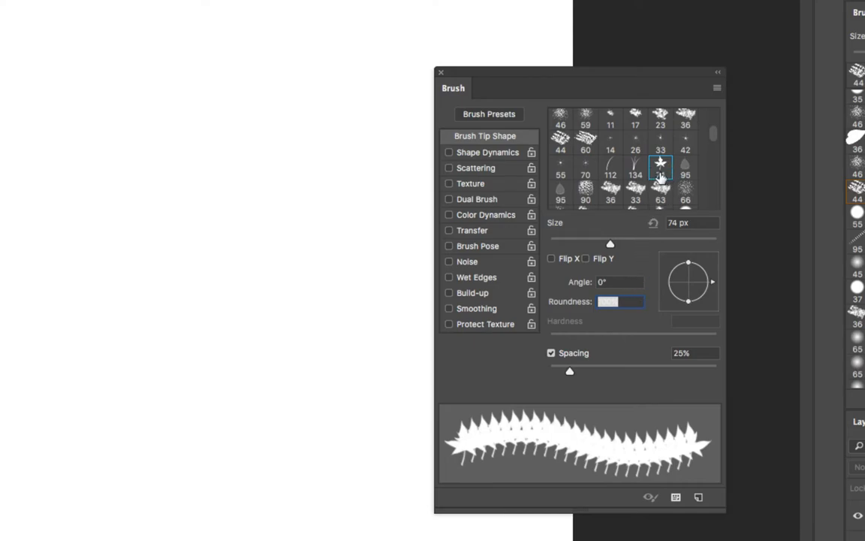
{"action": "mouse_move", "coordinate": [660, 173]}
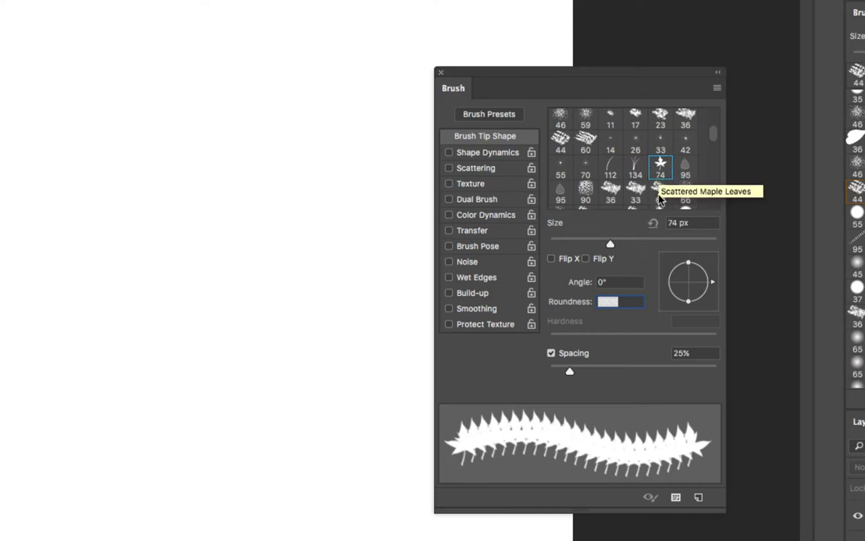
{"action": "mouse_move", "coordinate": [694, 454]}
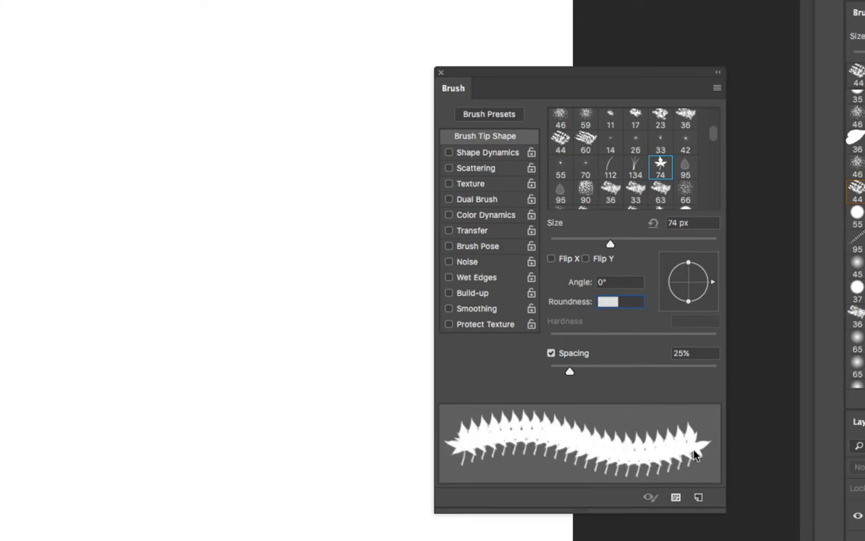
{"action": "mouse_move", "coordinate": [569, 481]}
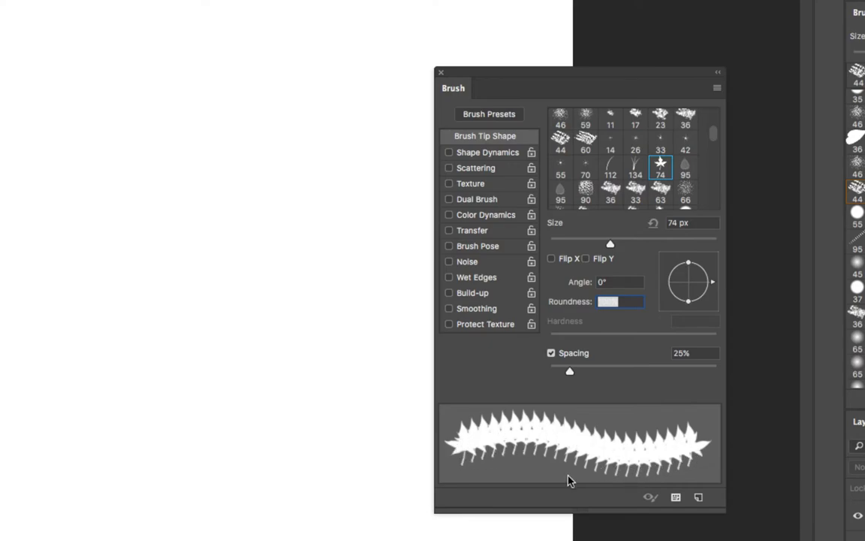
{"action": "mouse_move", "coordinate": [564, 478]}
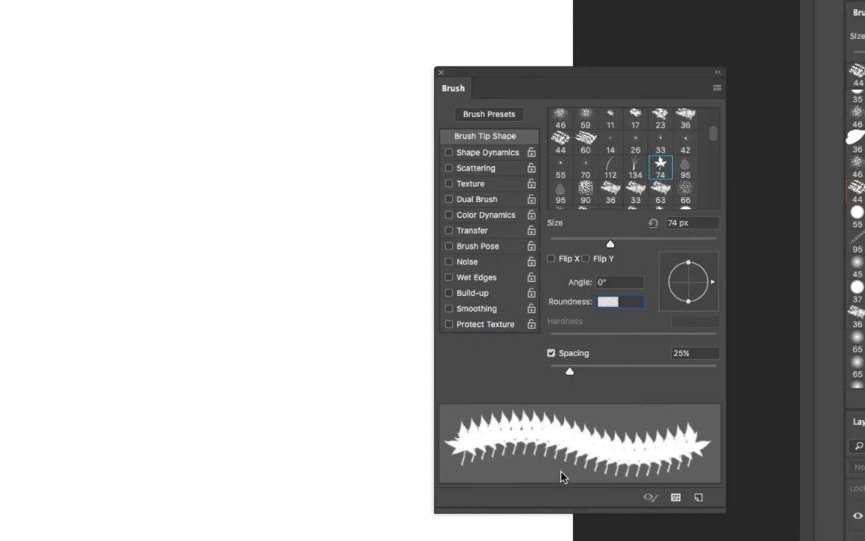
{"action": "mouse_move", "coordinate": [515, 466]}
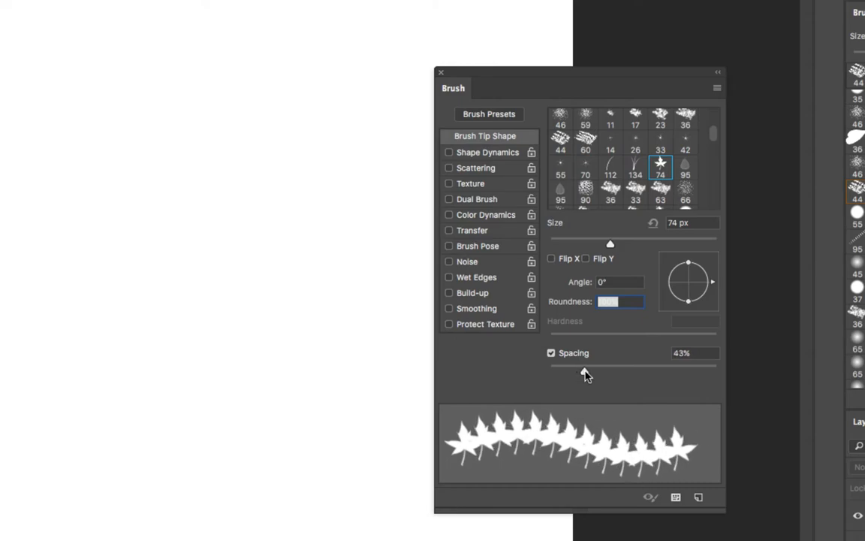
Step: Experiment with the maple leaf tip's spacing, leaving leaves about one leaf apart
{"action": "left_click_drag", "start_coordinate": [588, 375], "coordinate": [627, 374]}
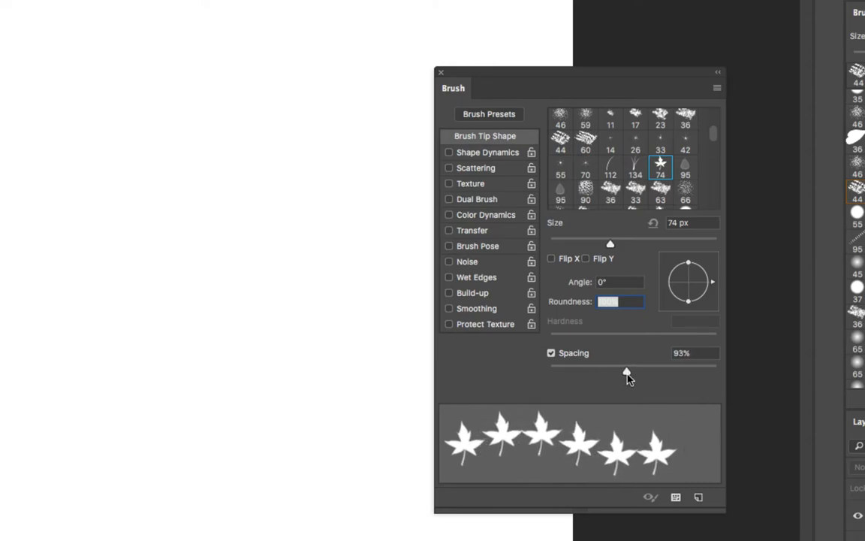
{"action": "left_click_drag", "start_coordinate": [610, 373], "coordinate": [628, 374]}
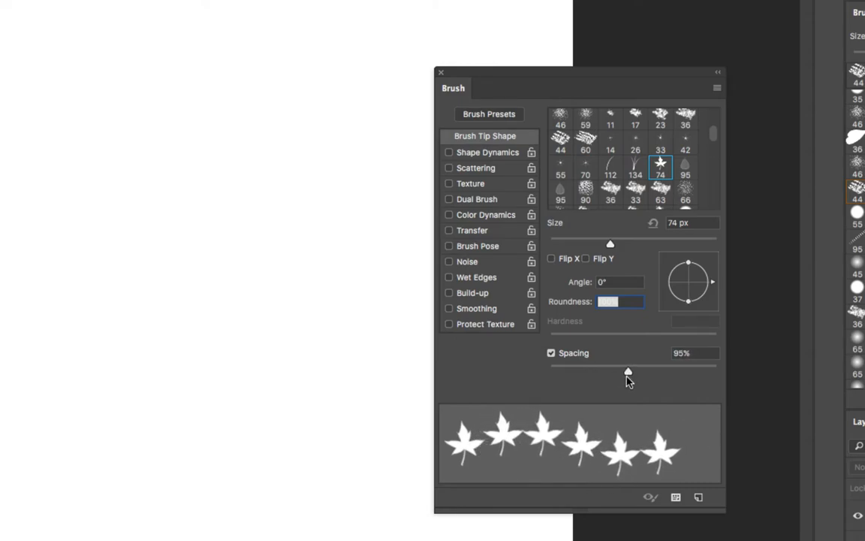
{"action": "left_click_drag", "start_coordinate": [629, 372], "coordinate": [636, 372]}
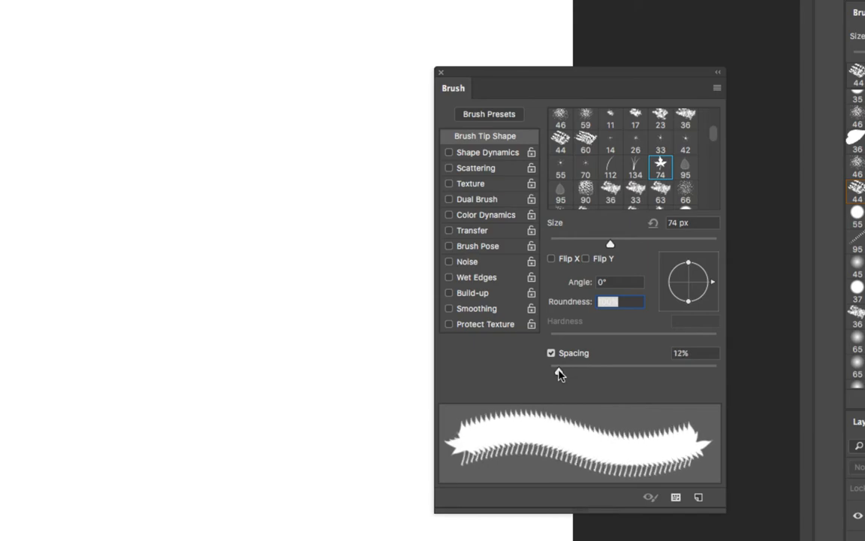
{"action": "left_click_drag", "start_coordinate": [610, 366], "coordinate": [548, 366]}
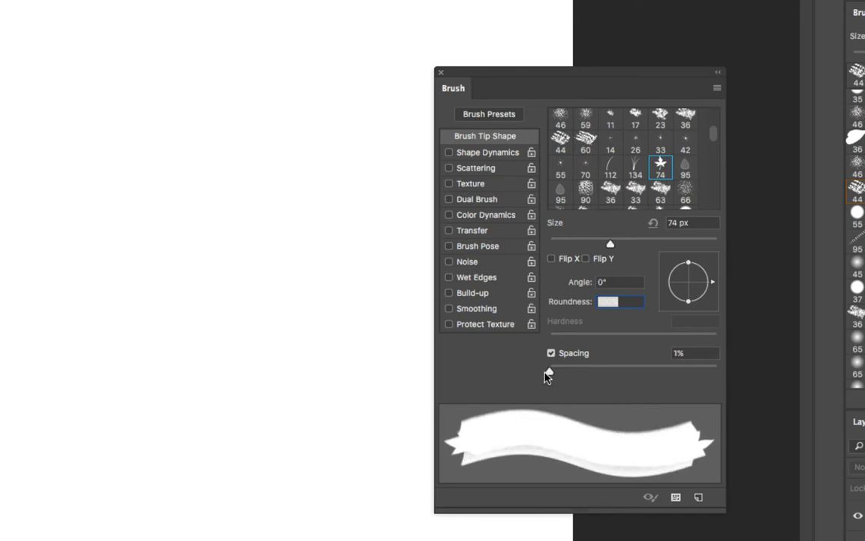
{"action": "left_click_drag", "start_coordinate": [549, 367], "coordinate": [565, 367]}
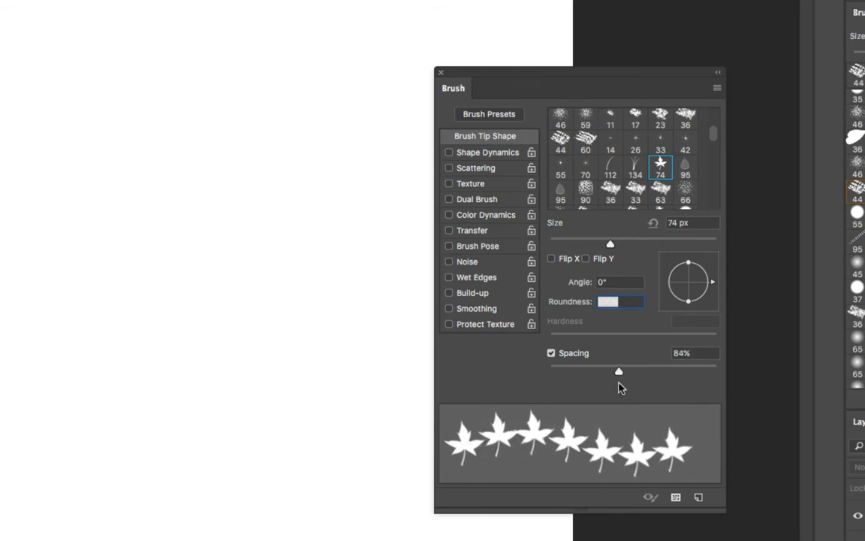
{"action": "left_click_drag", "start_coordinate": [619, 371], "coordinate": [624, 371]}
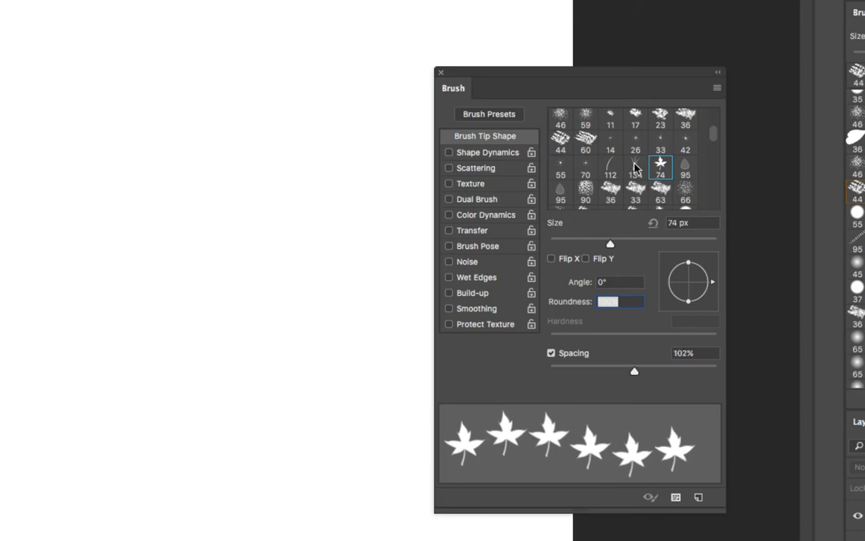
Step: Switch to the 134 px grass-blade tip and set its spacing to about 45%
{"action": "left_click", "coordinate": [635, 163]}
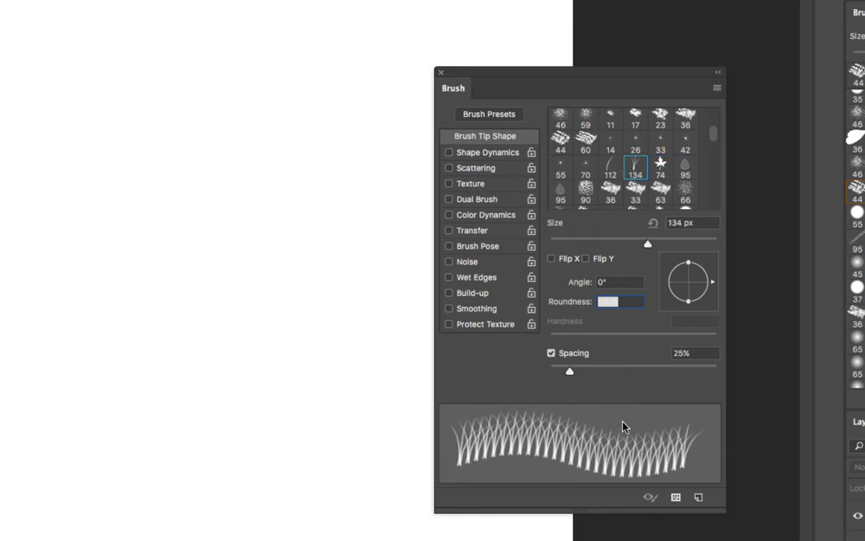
{"action": "left_click_drag", "start_coordinate": [570, 371], "coordinate": [584, 371]}
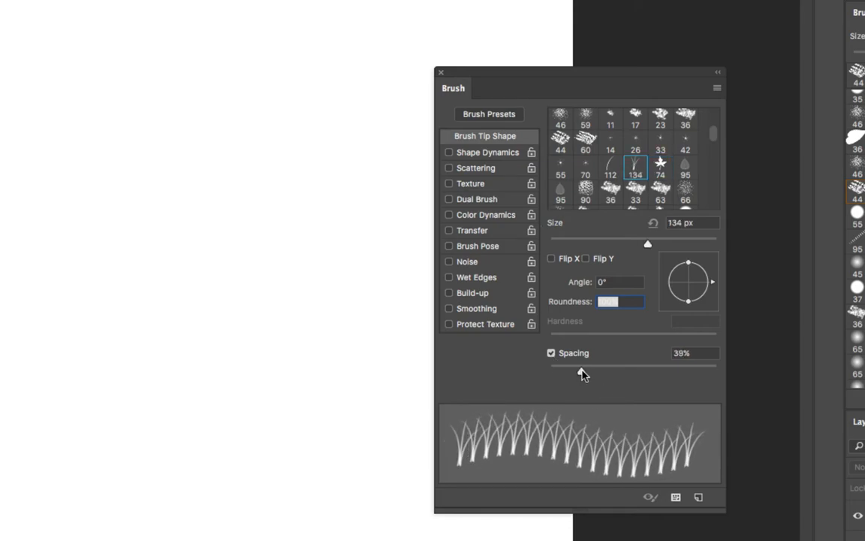
{"action": "left_click_drag", "start_coordinate": [584, 363], "coordinate": [649, 364]}
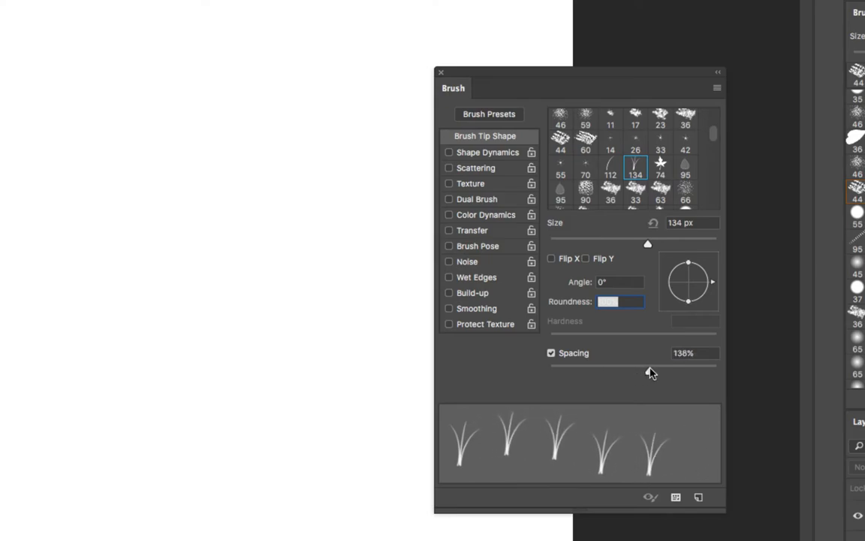
{"action": "left_click_drag", "start_coordinate": [650, 366], "coordinate": [609, 366]}
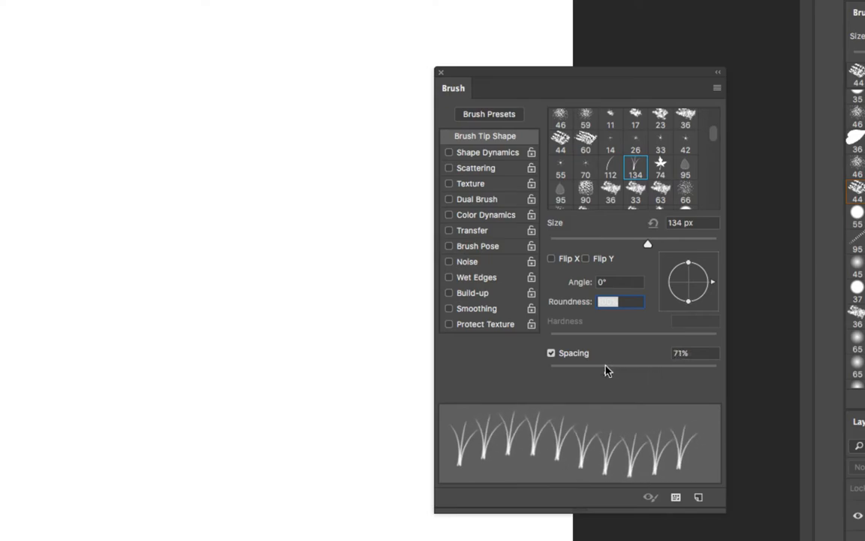
{"action": "left_click_drag", "start_coordinate": [648, 370], "coordinate": [586, 370]}
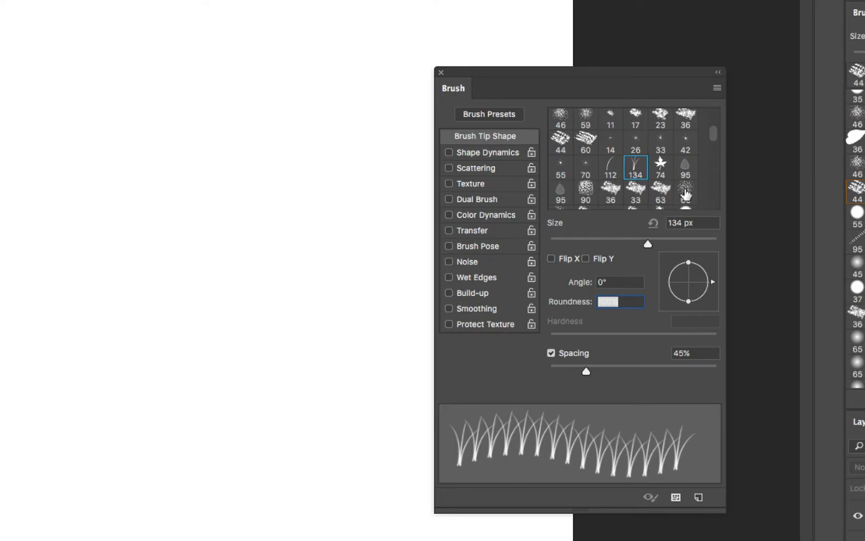
Step: Choose the 66 px spatter tip and push its spacing to the 981% maximum
{"action": "left_click", "coordinate": [685, 193]}
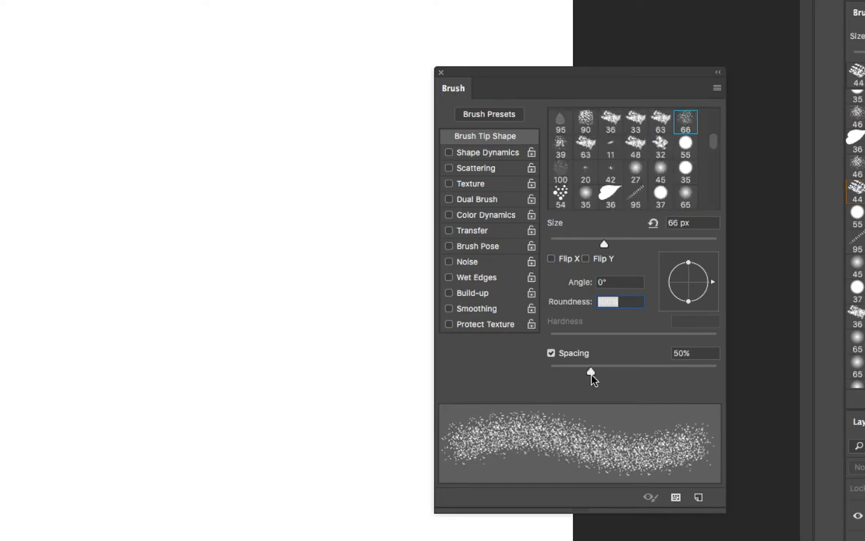
{"action": "left_click_drag", "start_coordinate": [592, 372], "coordinate": [633, 372]}
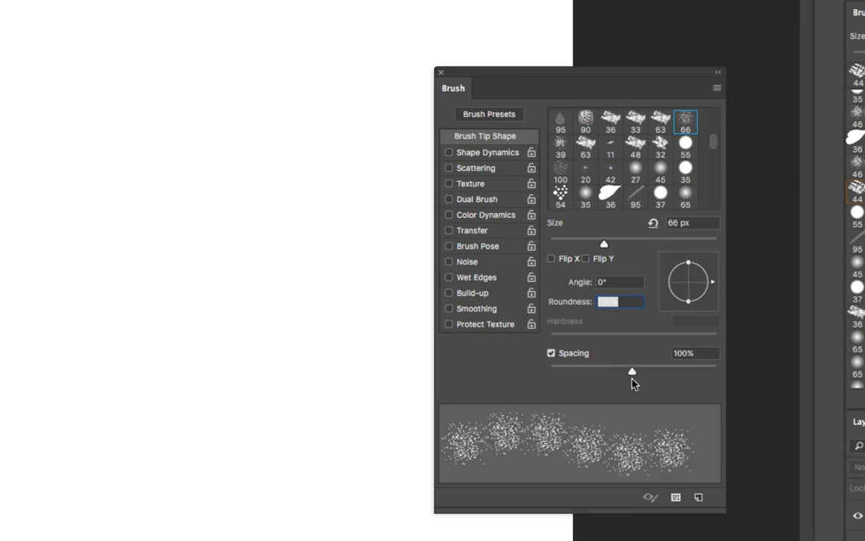
{"action": "left_click_drag", "start_coordinate": [632, 371], "coordinate": [634, 371]}
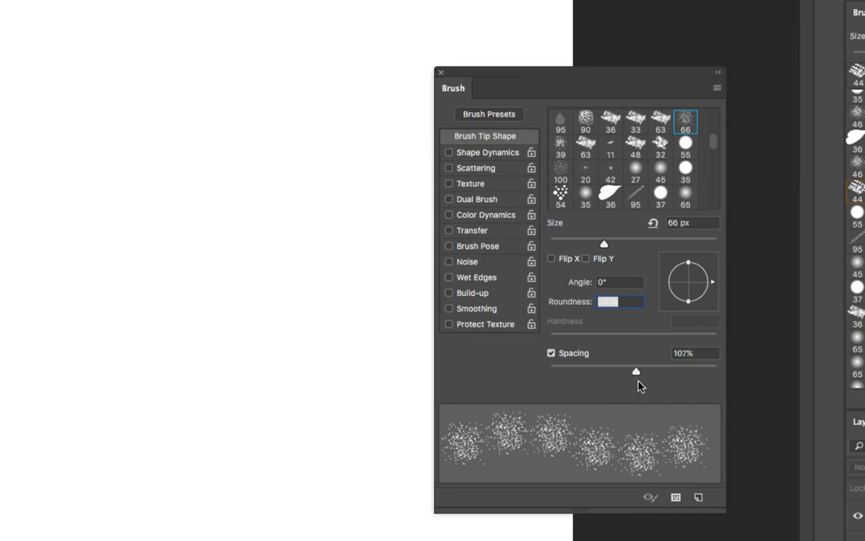
{"action": "left_click_drag", "start_coordinate": [636, 370], "coordinate": [704, 370]}
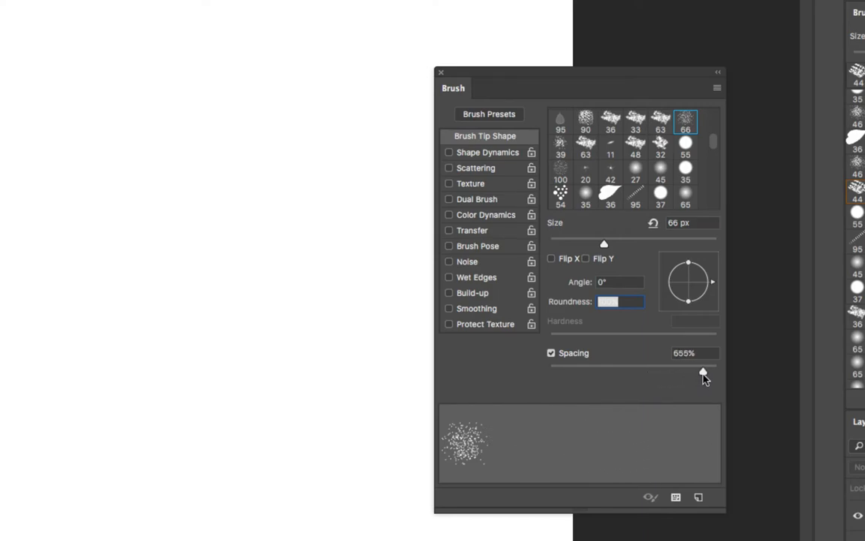
{"action": "left_click_drag", "start_coordinate": [704, 372], "coordinate": [710, 371]}
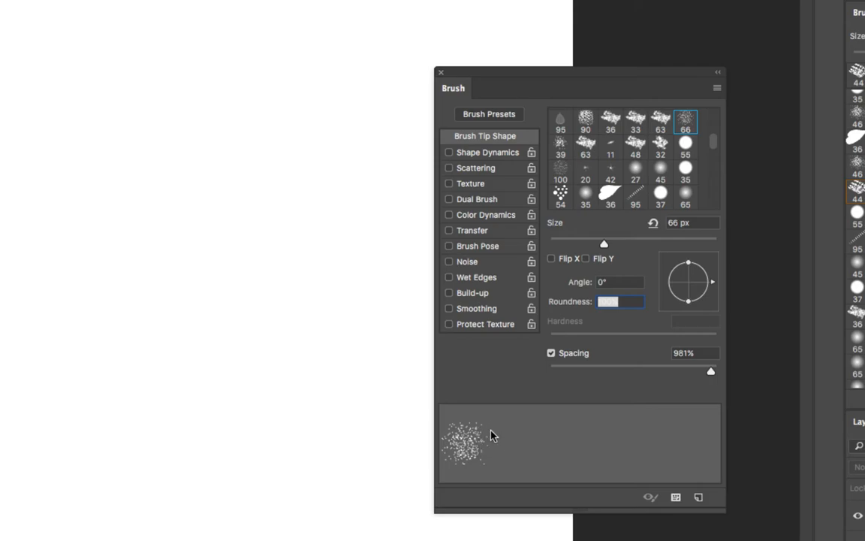
Step: Choose the 54 px scattered-dots brush tip and set its spacing to 59%
{"action": "left_click", "coordinate": [560, 193]}
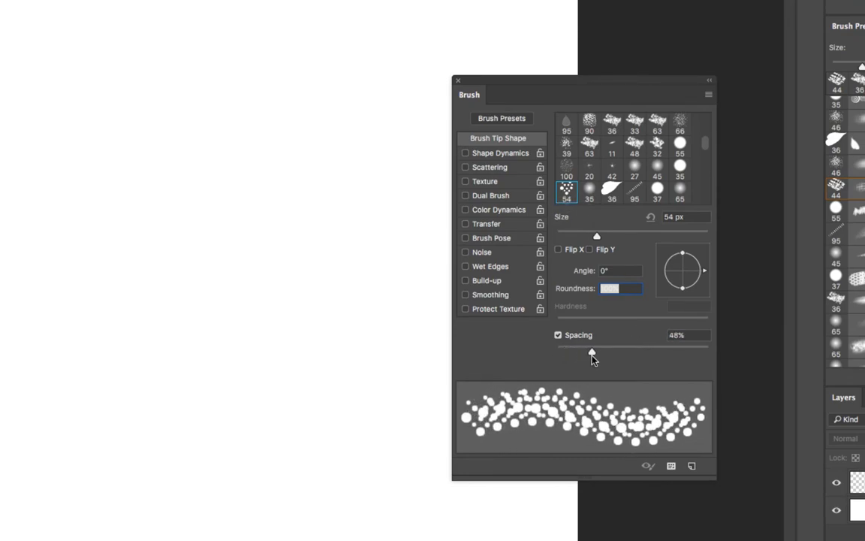
{"action": "left_click_drag", "start_coordinate": [597, 341], "coordinate": [600, 341]}
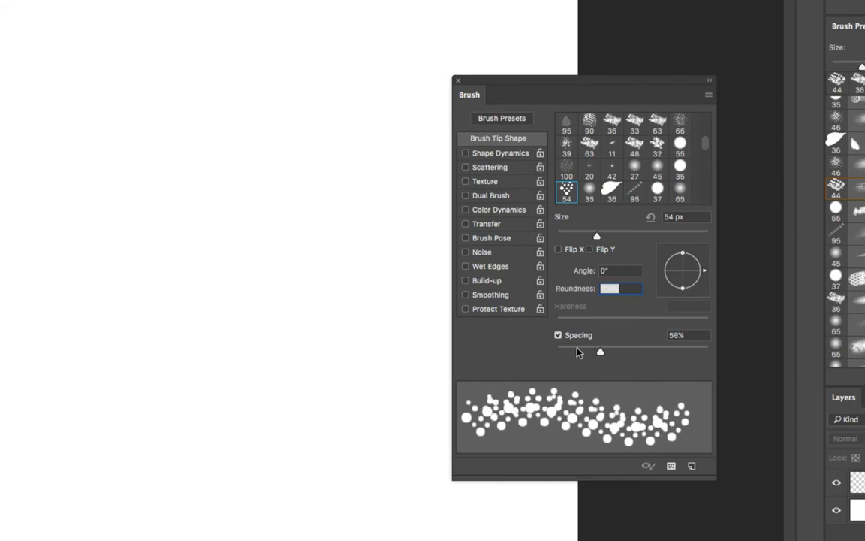
{"action": "mouse_move", "coordinate": [652, 433]}
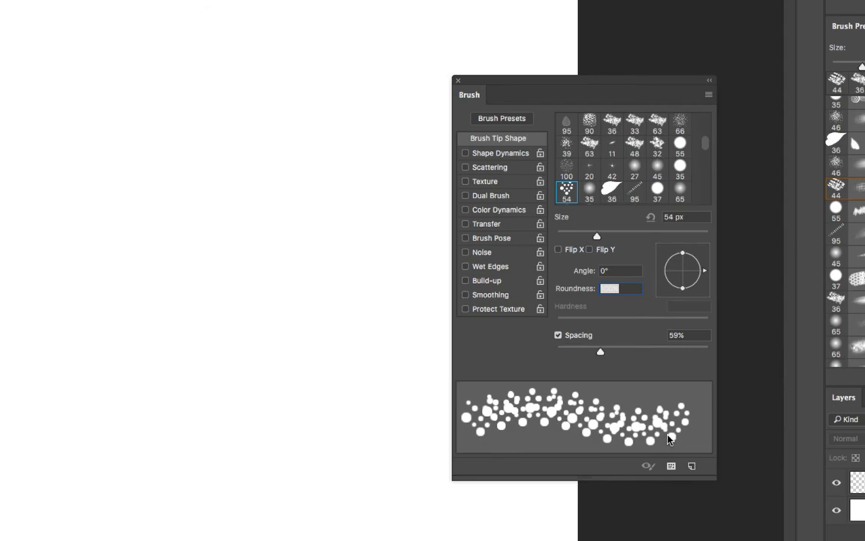
{"action": "mouse_move", "coordinate": [572, 411]}
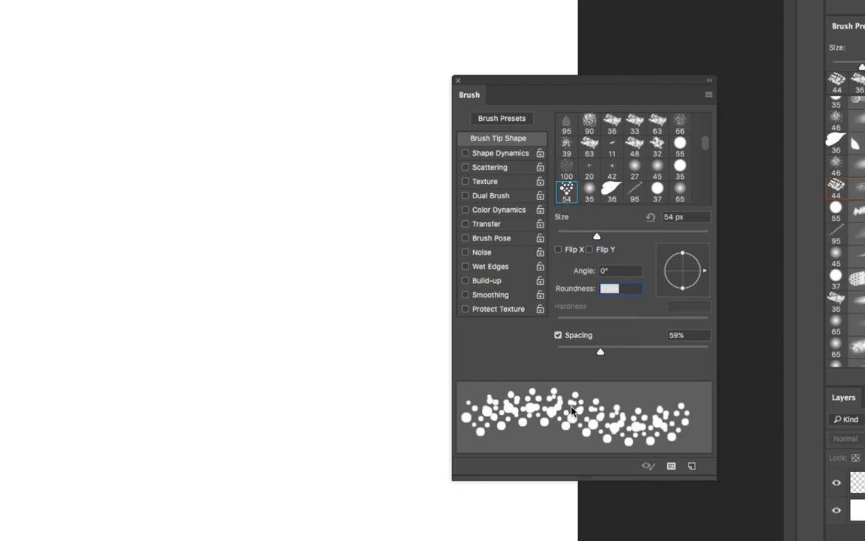
{"action": "mouse_move", "coordinate": [542, 355]}
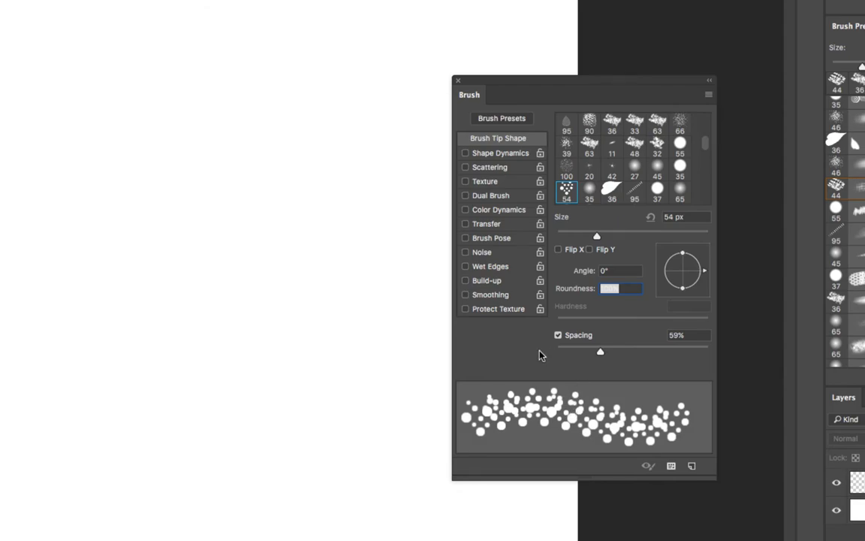
{"action": "mouse_move", "coordinate": [548, 360]}
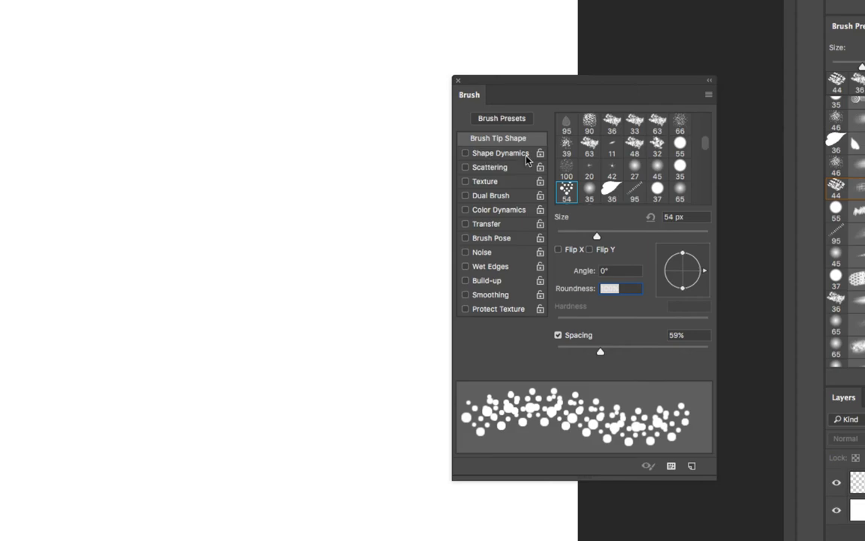
{"action": "mouse_move", "coordinate": [550, 217]}
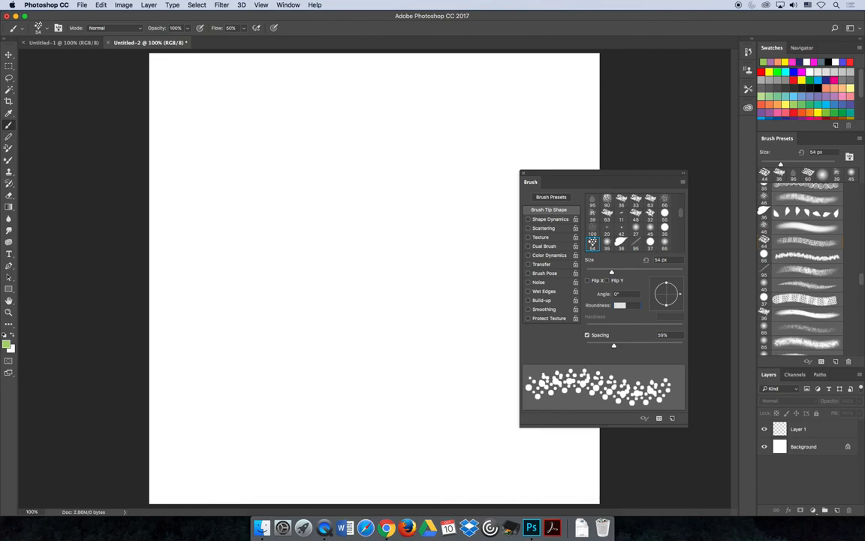
Step: With the maple-leaf tip, paint a dense wavy red stroke, then a sparser row at 80% spacing
{"action": "left_click", "coordinate": [11, 339]}
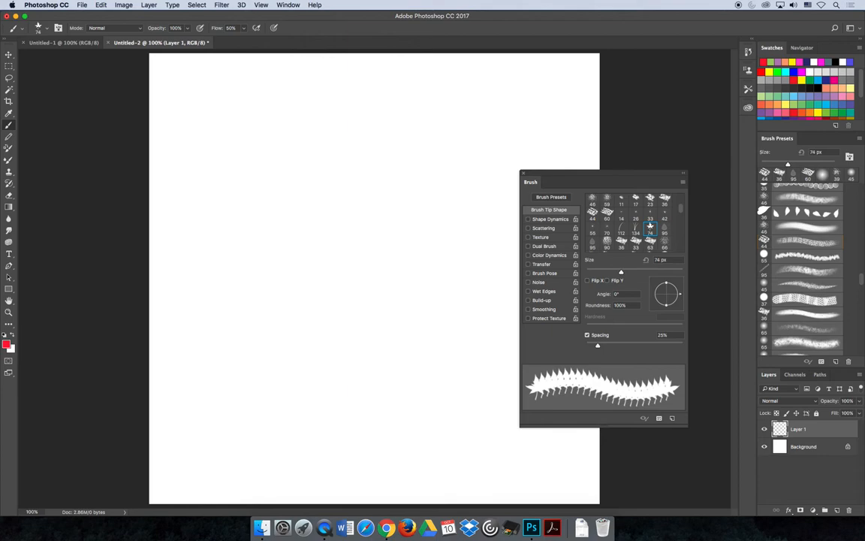
{"action": "left_click_drag", "start_coordinate": [212, 214], "coordinate": [499, 139]}
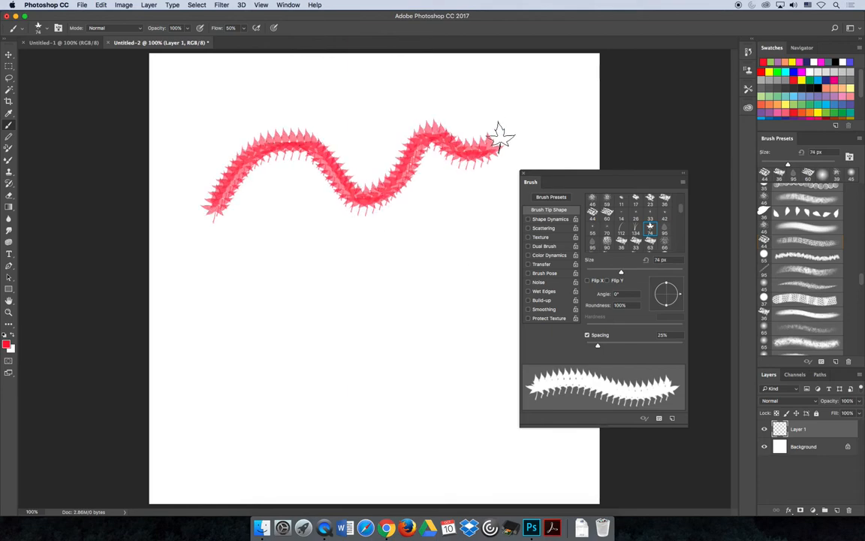
{"action": "left_click_drag", "start_coordinate": [598, 345], "coordinate": [620, 345]}
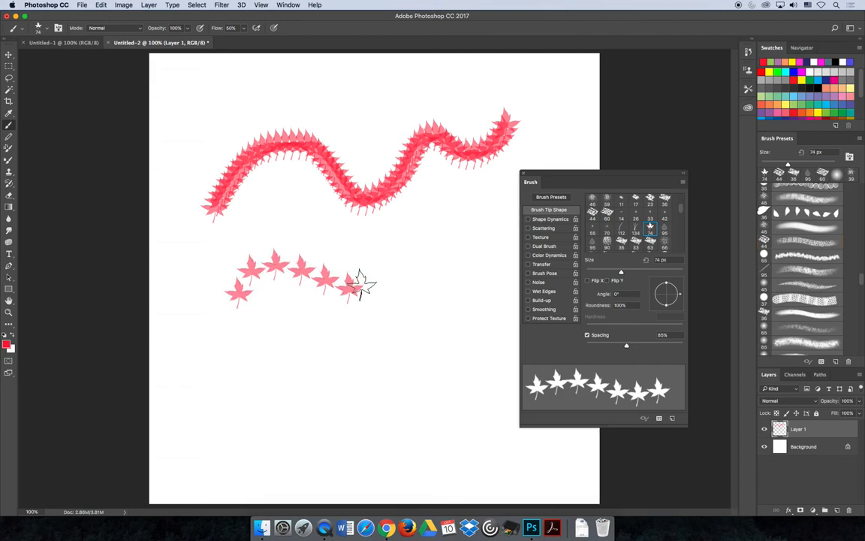
{"action": "left_click_drag", "start_coordinate": [361, 289], "coordinate": [473, 245]}
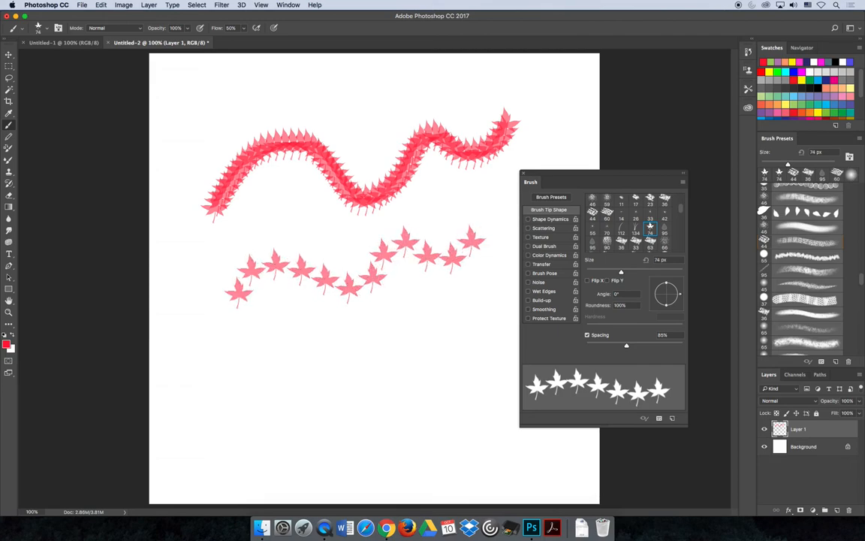
Step: Enable Color Dynamics, set hue jitter to about 84%, and paint several multicoloured leaf rows
{"action": "left_click", "coordinate": [549, 254]}
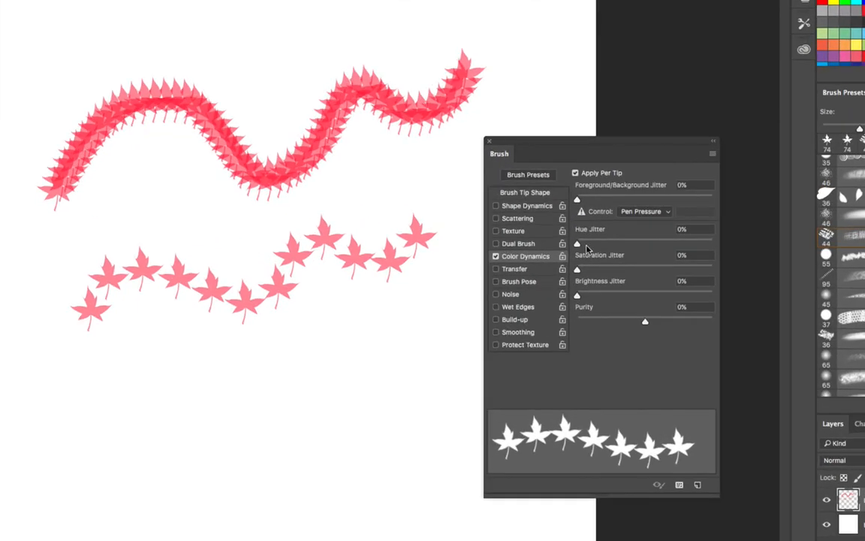
{"action": "left_click_drag", "start_coordinate": [577, 243], "coordinate": [652, 243]}
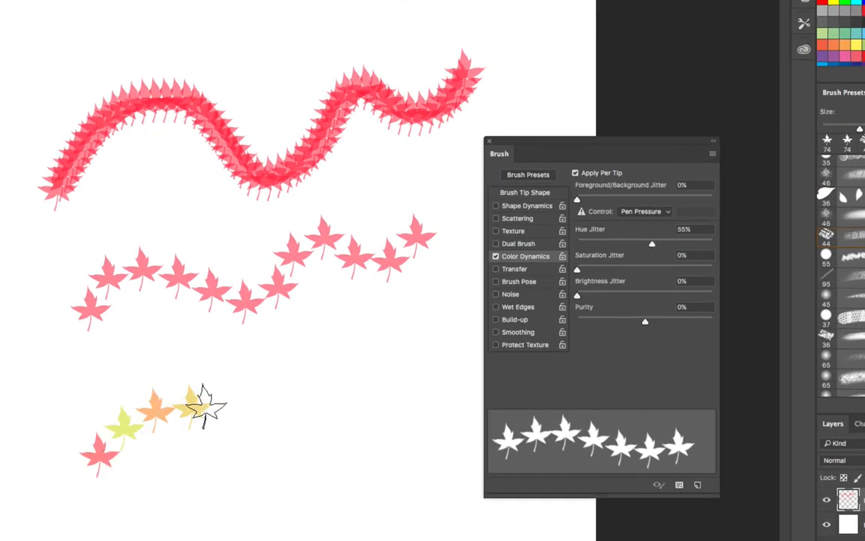
{"action": "left_click_drag", "start_coordinate": [203, 409], "coordinate": [387, 357]}
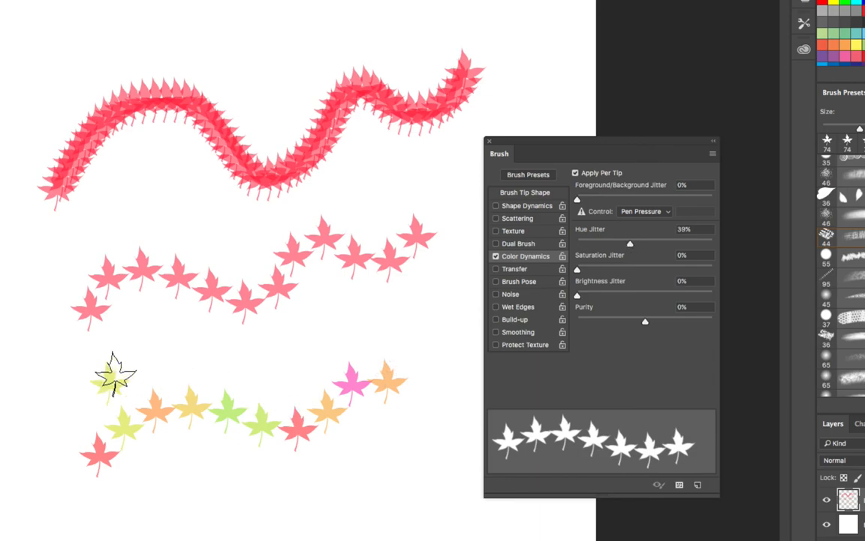
{"action": "left_click_drag", "start_coordinate": [629, 242], "coordinate": [608, 242]}
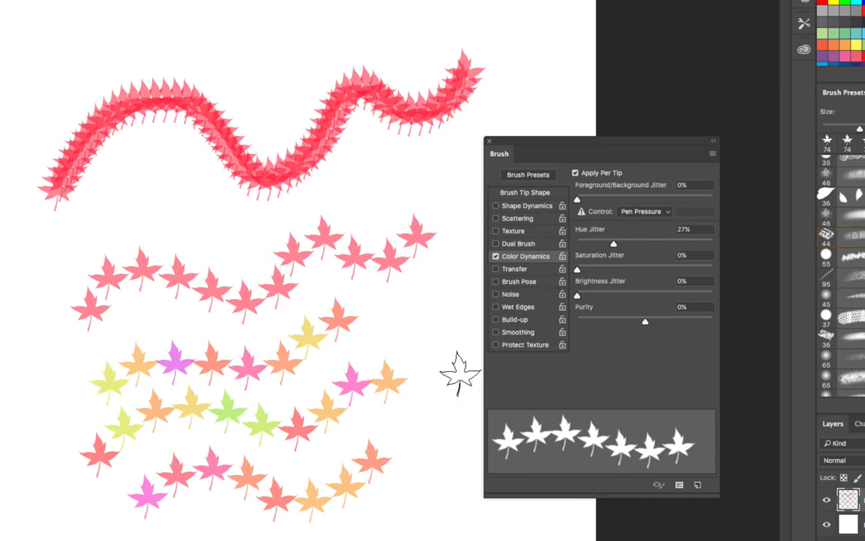
{"action": "mouse_move", "coordinate": [417, 380]}
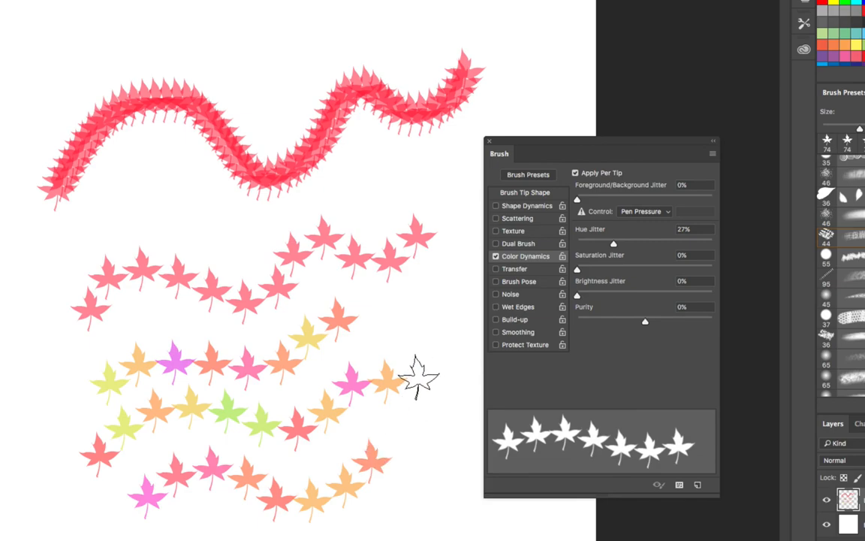
{"action": "mouse_move", "coordinate": [678, 275]}
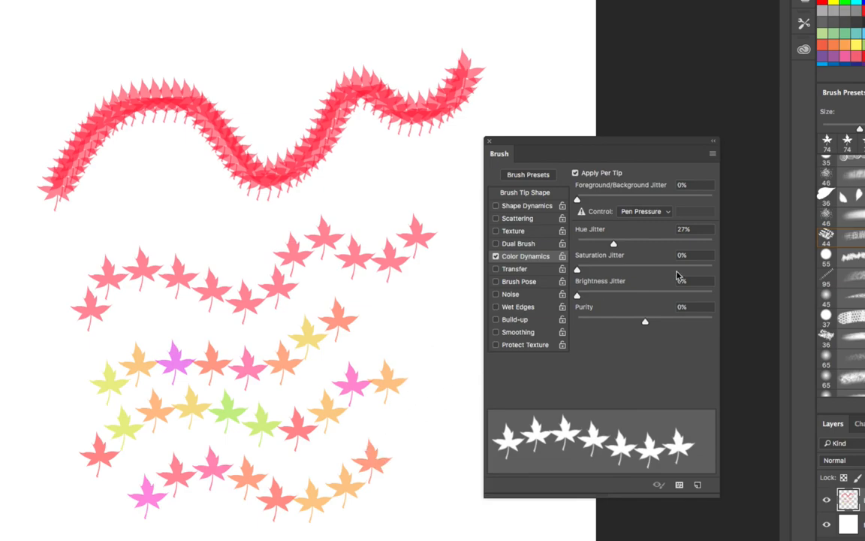
{"action": "left_click_drag", "start_coordinate": [614, 242], "coordinate": [689, 242]}
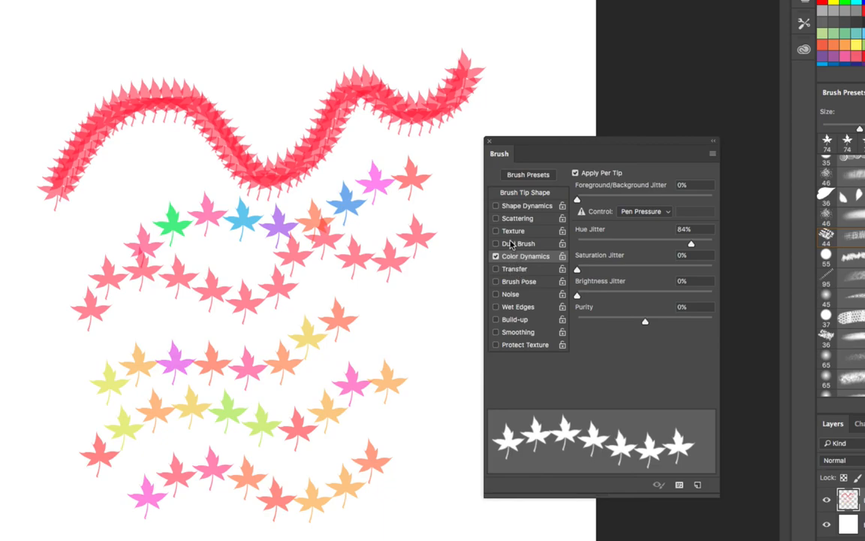
Step: Turn on Scattering at 270% and paint scattered colourful leaves around the top red stroke
{"action": "left_click", "coordinate": [517, 218]}
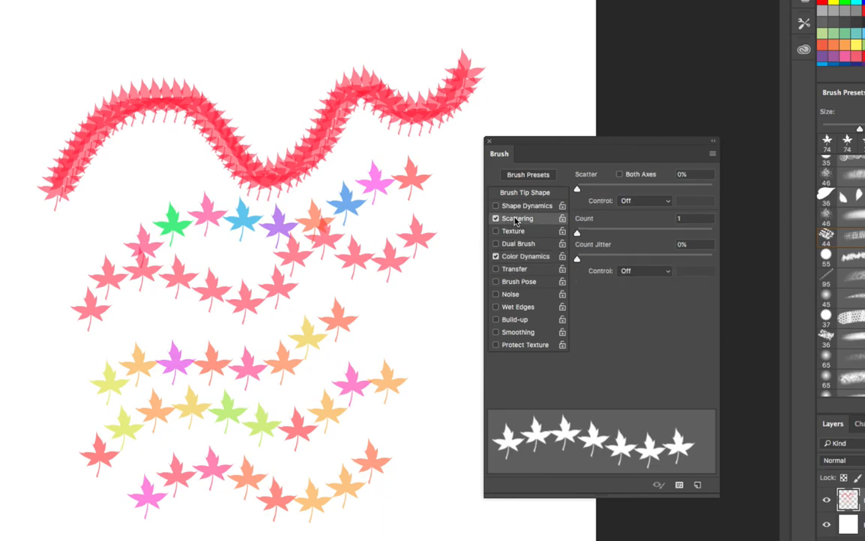
{"action": "mouse_move", "coordinate": [586, 204]}
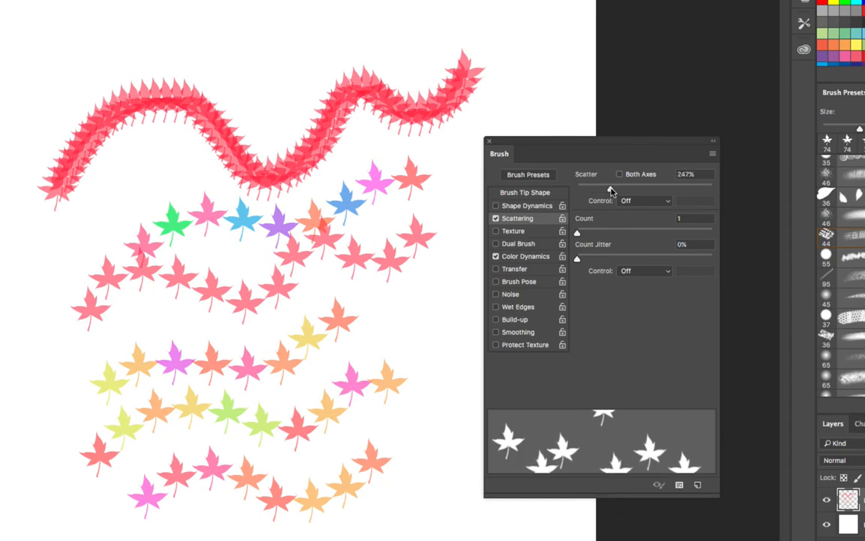
{"action": "left_click_drag", "start_coordinate": [613, 188], "coordinate": [584, 188]}
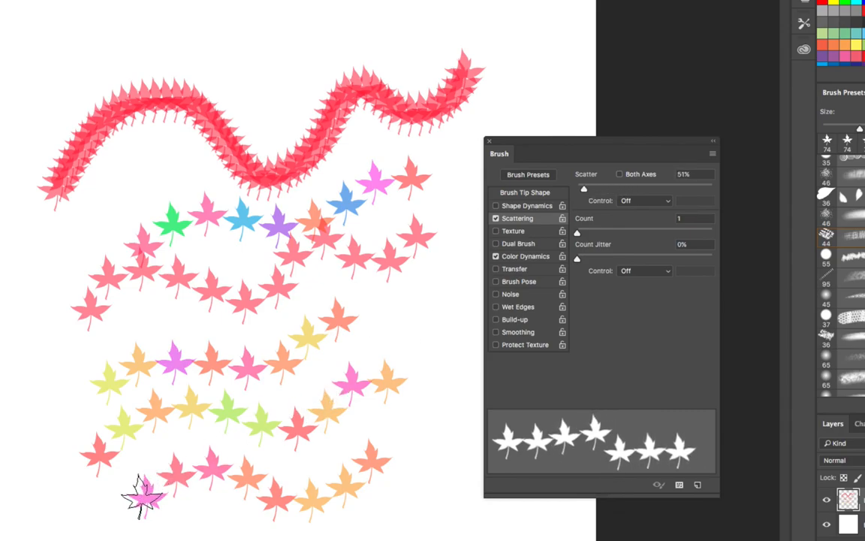
{"action": "mouse_move", "coordinate": [405, 446]}
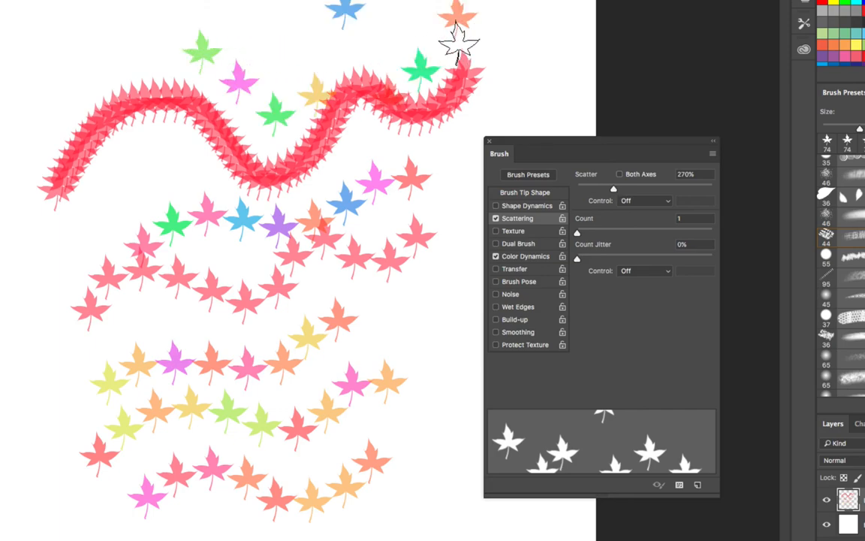
{"action": "left_click_drag", "start_coordinate": [458, 42], "coordinate": [353, 79]}
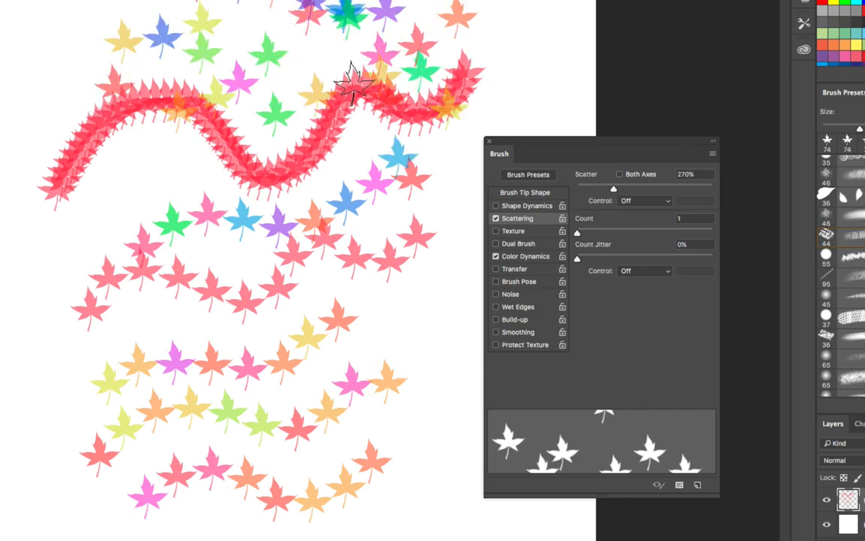
{"action": "left_click_drag", "start_coordinate": [353, 82], "coordinate": [158, 120]}
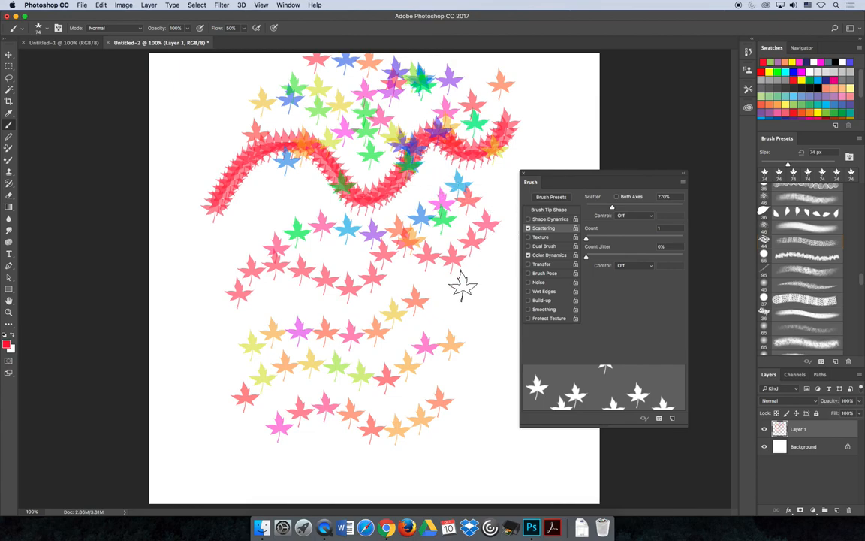
{"action": "mouse_move", "coordinate": [466, 287]}
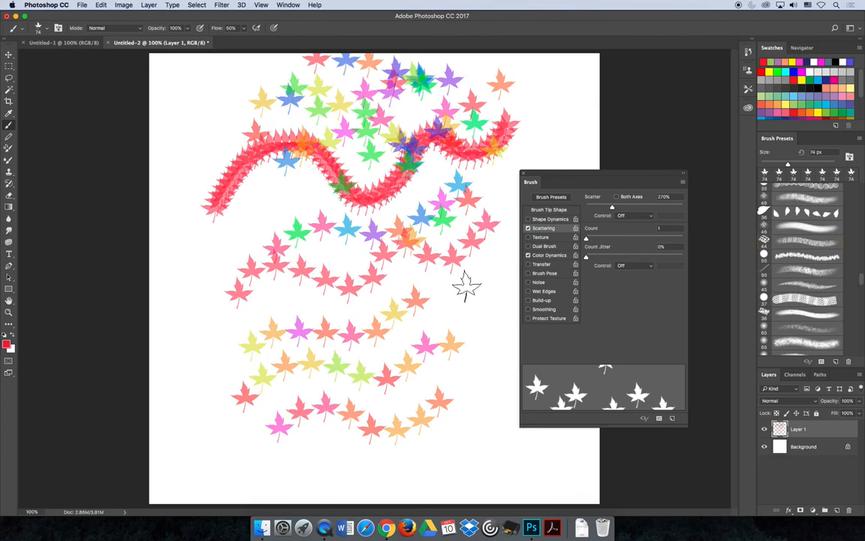
{"action": "mouse_move", "coordinate": [468, 289]}
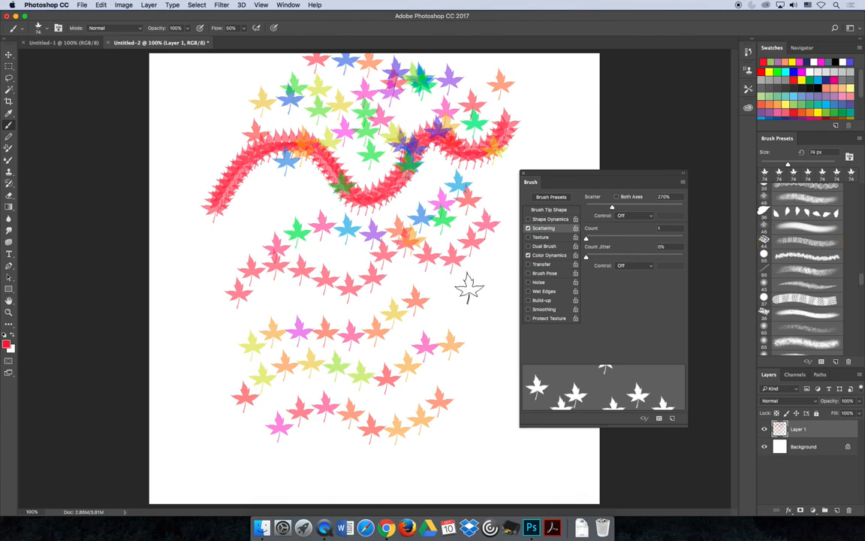